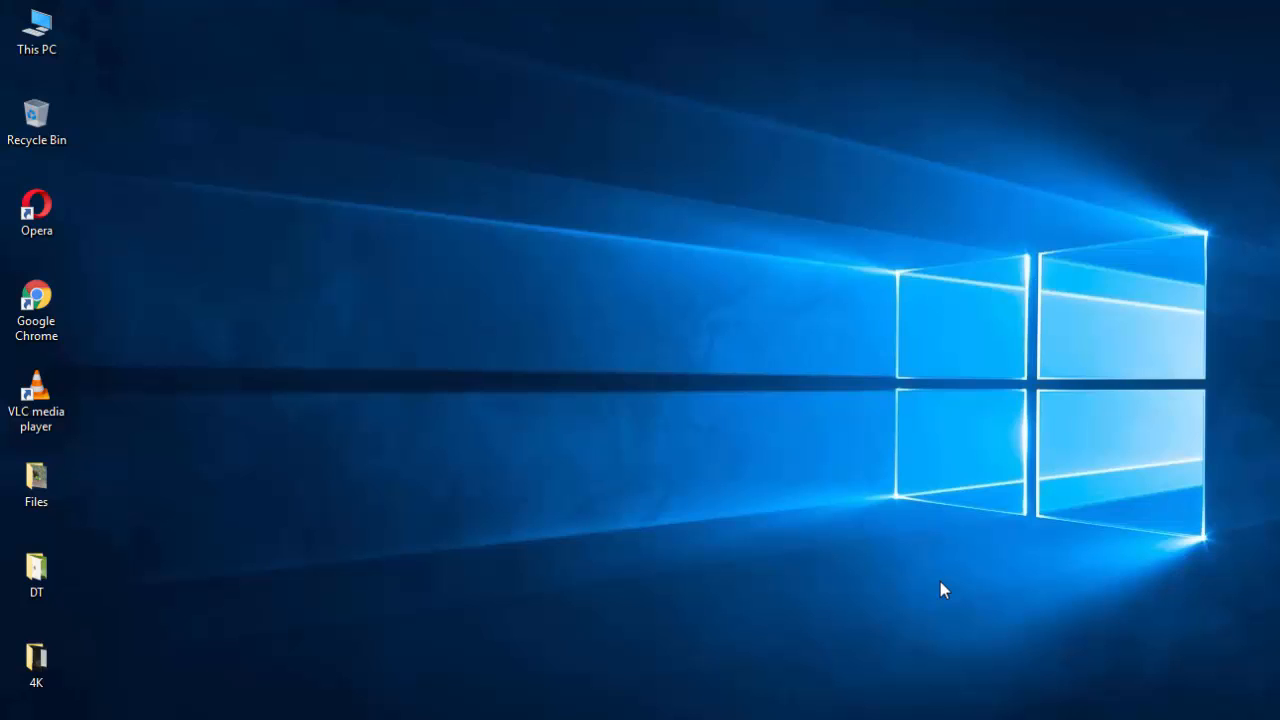
{"action": "mouse_move", "coordinate": [930, 595]}
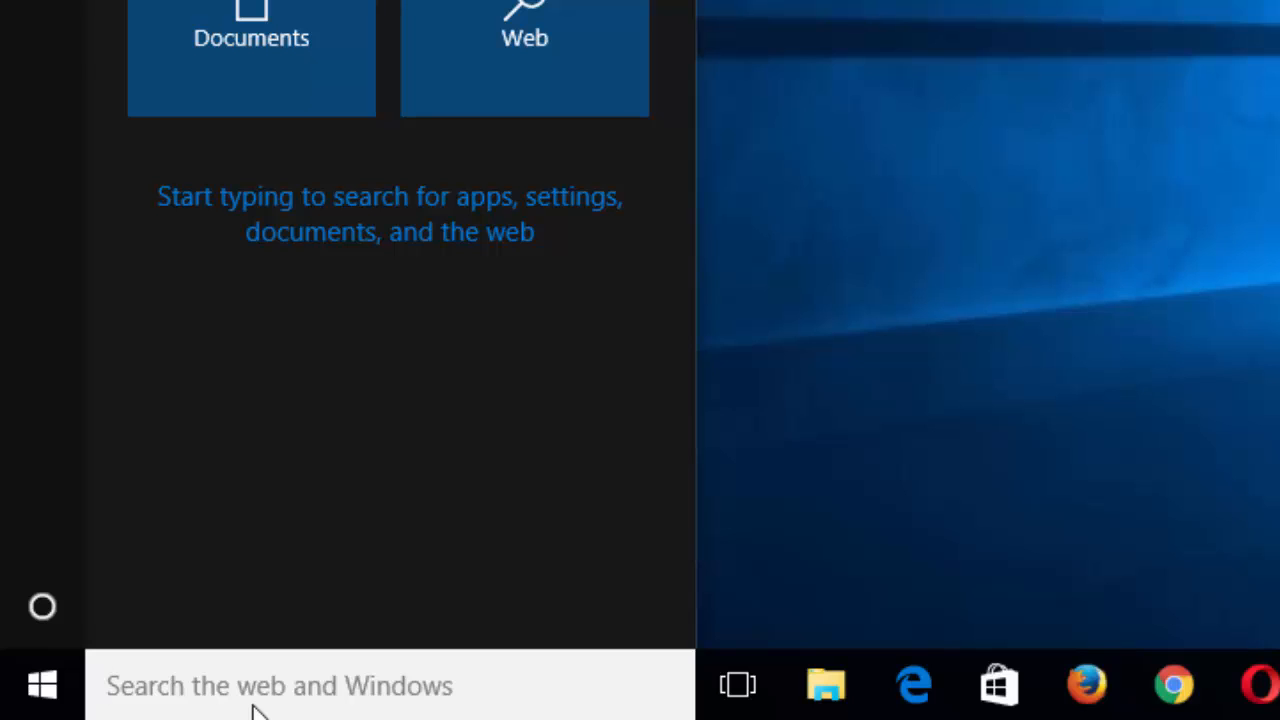
Type 'wi' into the Start menu search to surface Windows Defender as the best match.
{"action": "type", "text": "wi"}
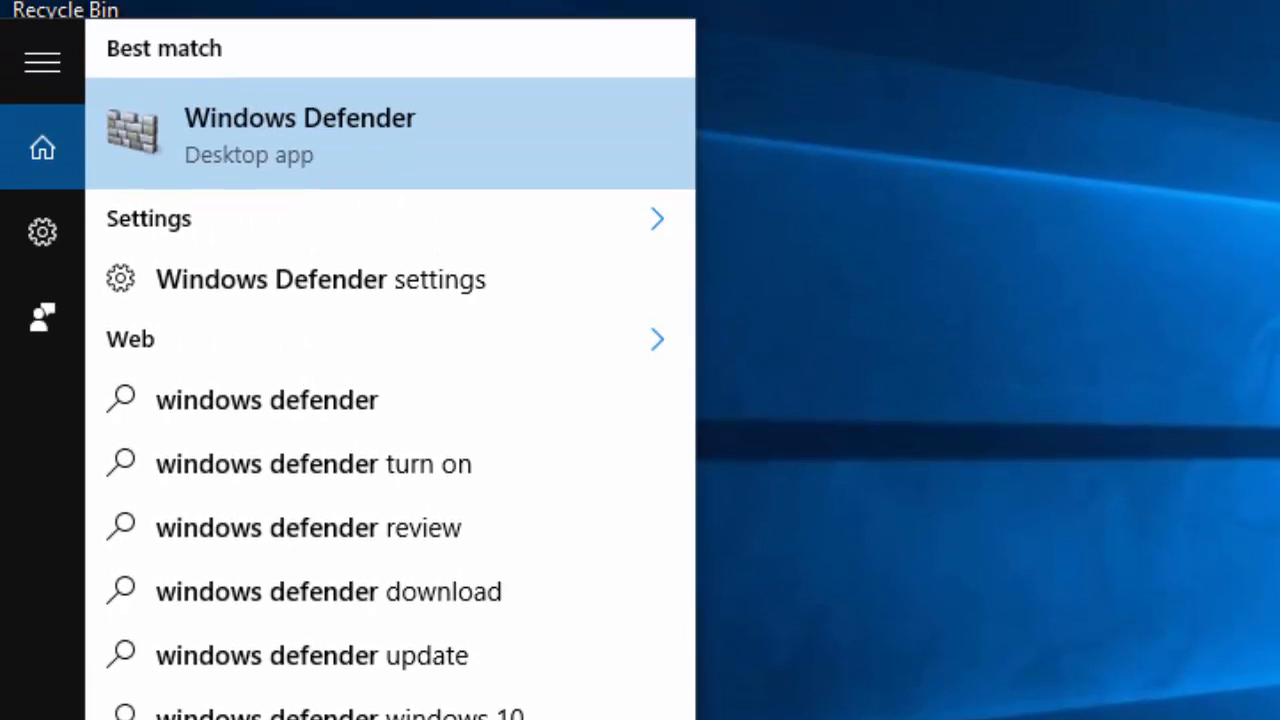
{"action": "mouse_move", "coordinate": [315, 150]}
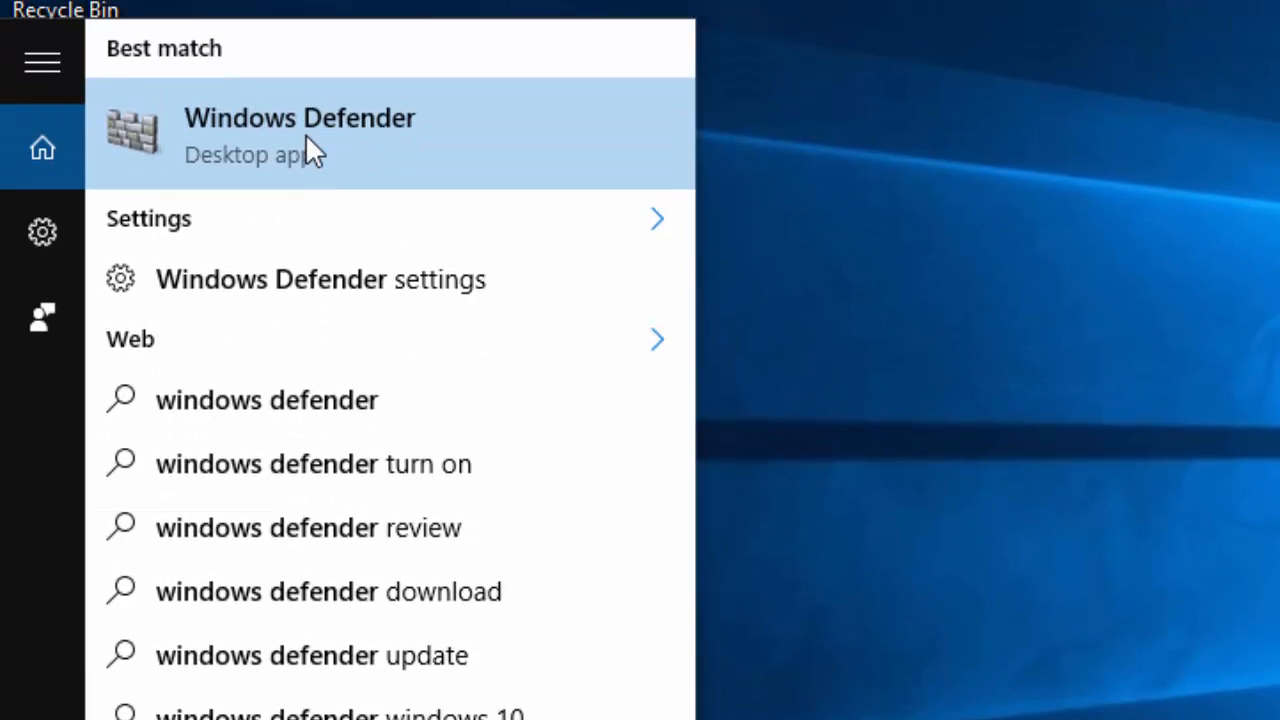
Open Windows Defender and update virus and spyware definitions to version 1.221.471.0.
{"action": "left_click", "coordinate": [300, 135]}
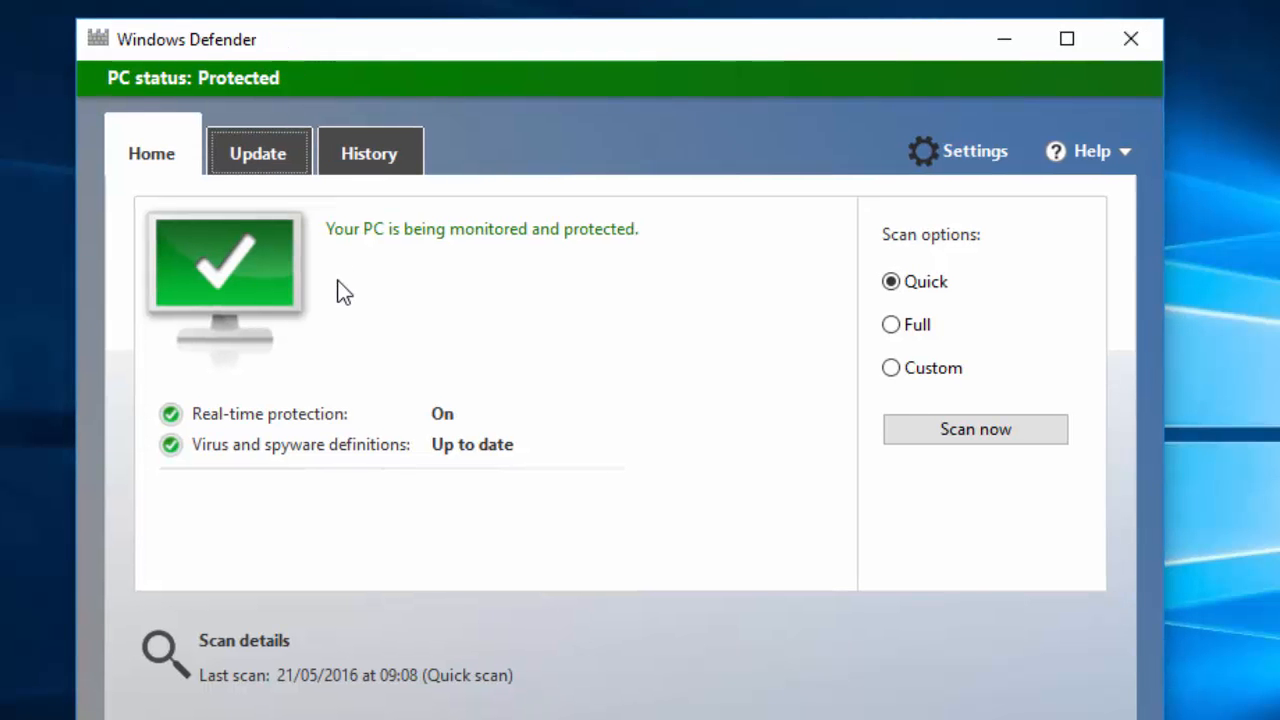
{"action": "left_click", "coordinate": [258, 152]}
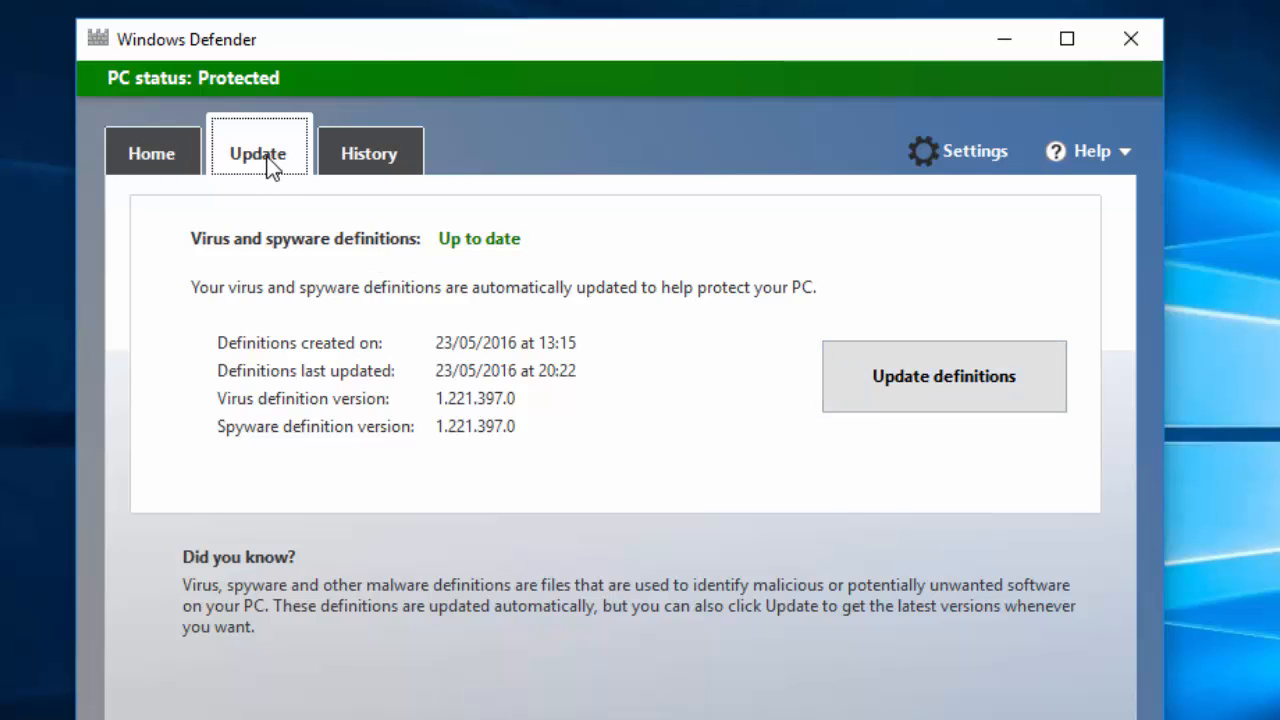
{"action": "mouse_move", "coordinate": [943, 376]}
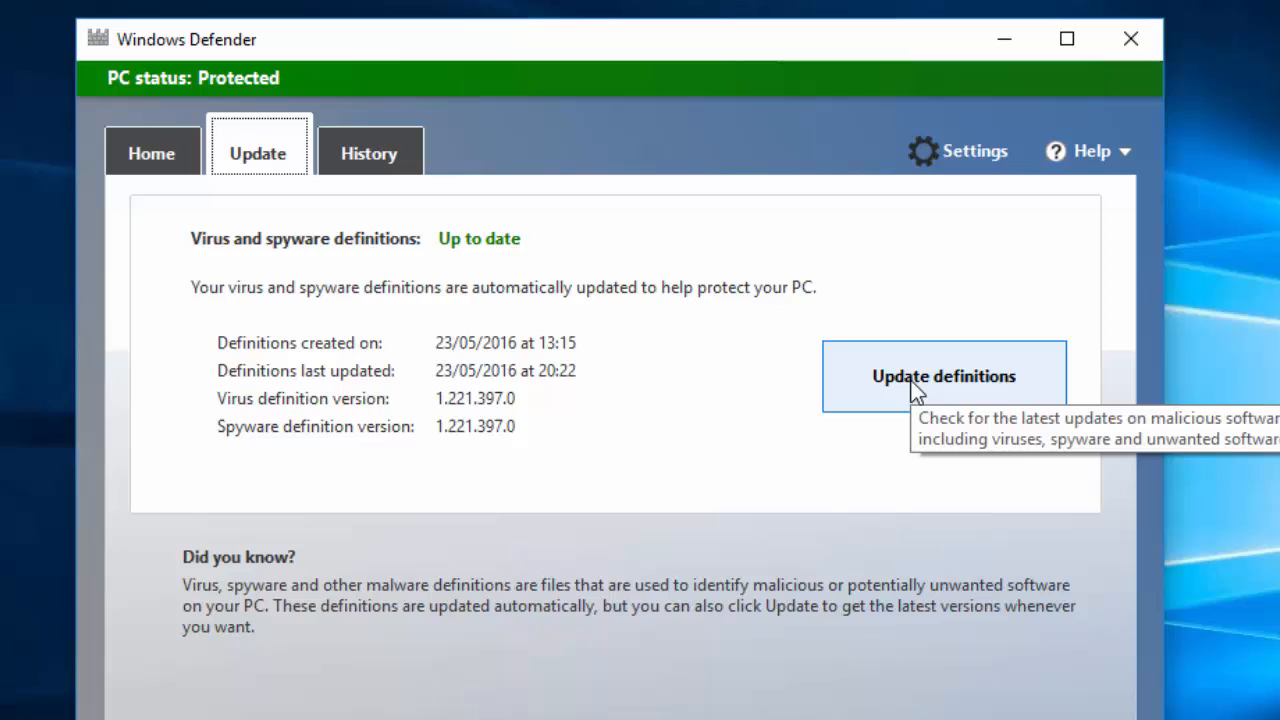
{"action": "left_click", "coordinate": [943, 376]}
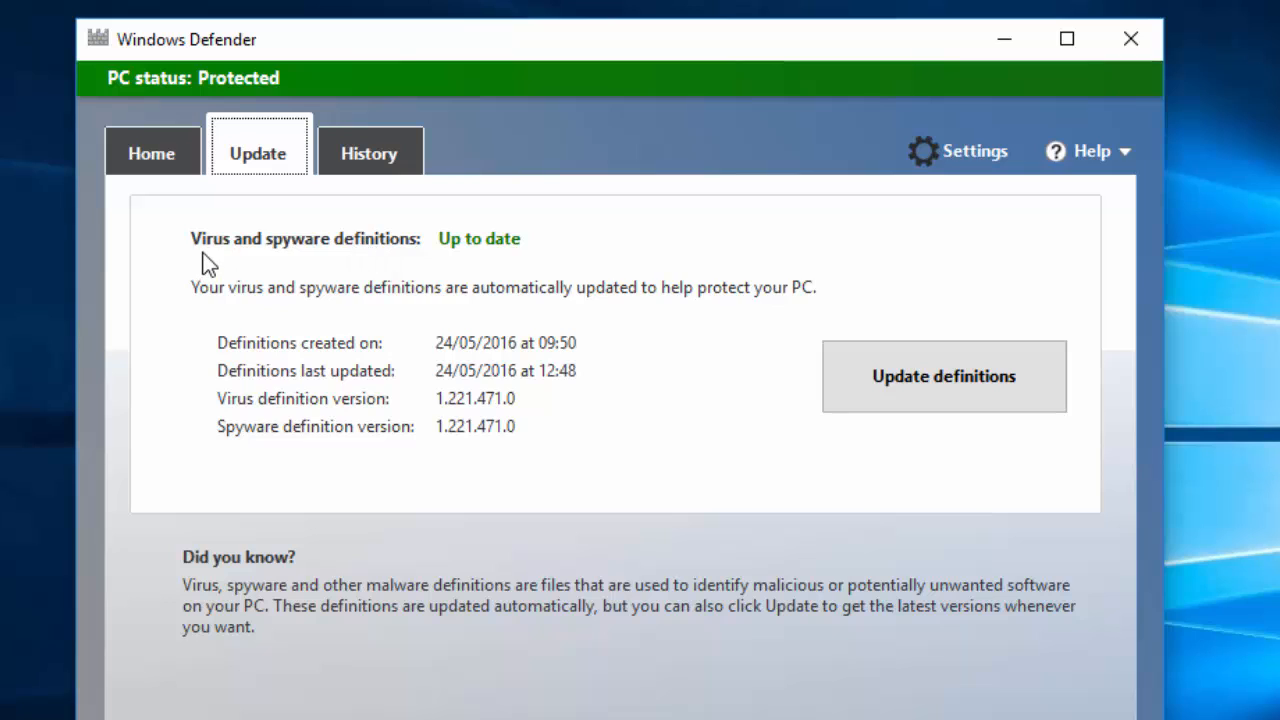
{"action": "mouse_move", "coordinate": [447, 260]}
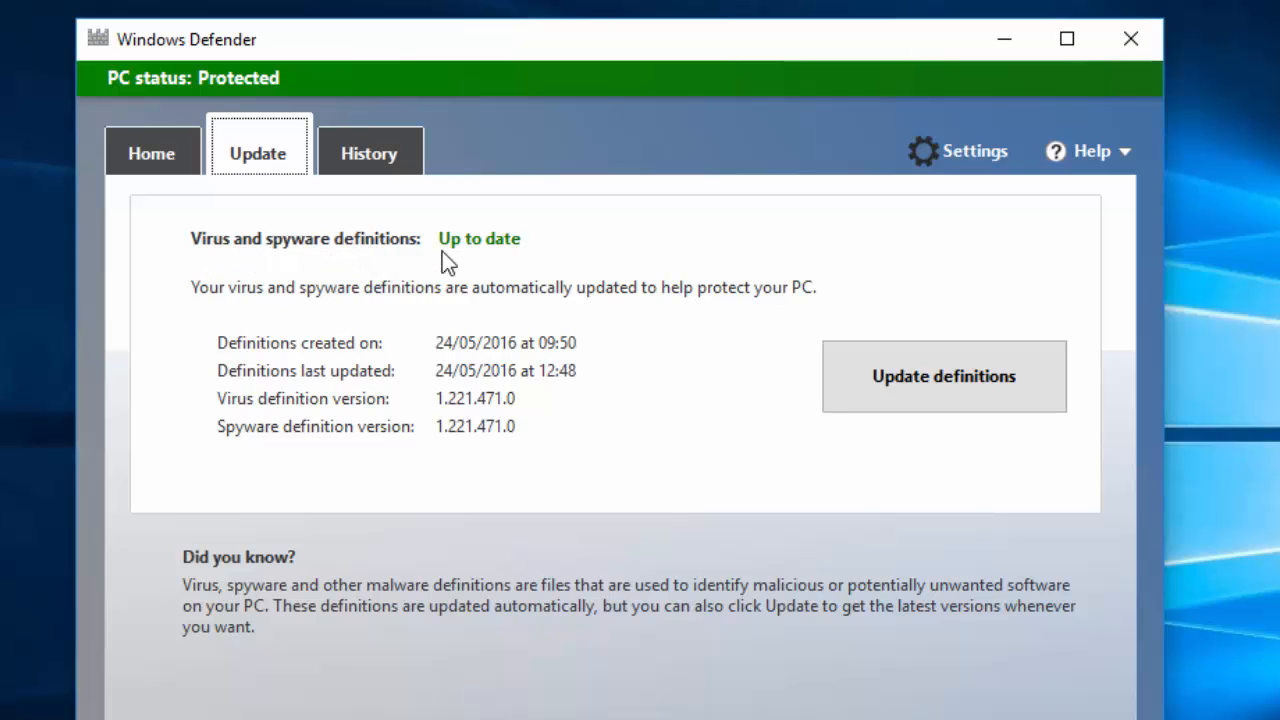
{"action": "mouse_move", "coordinate": [152, 153]}
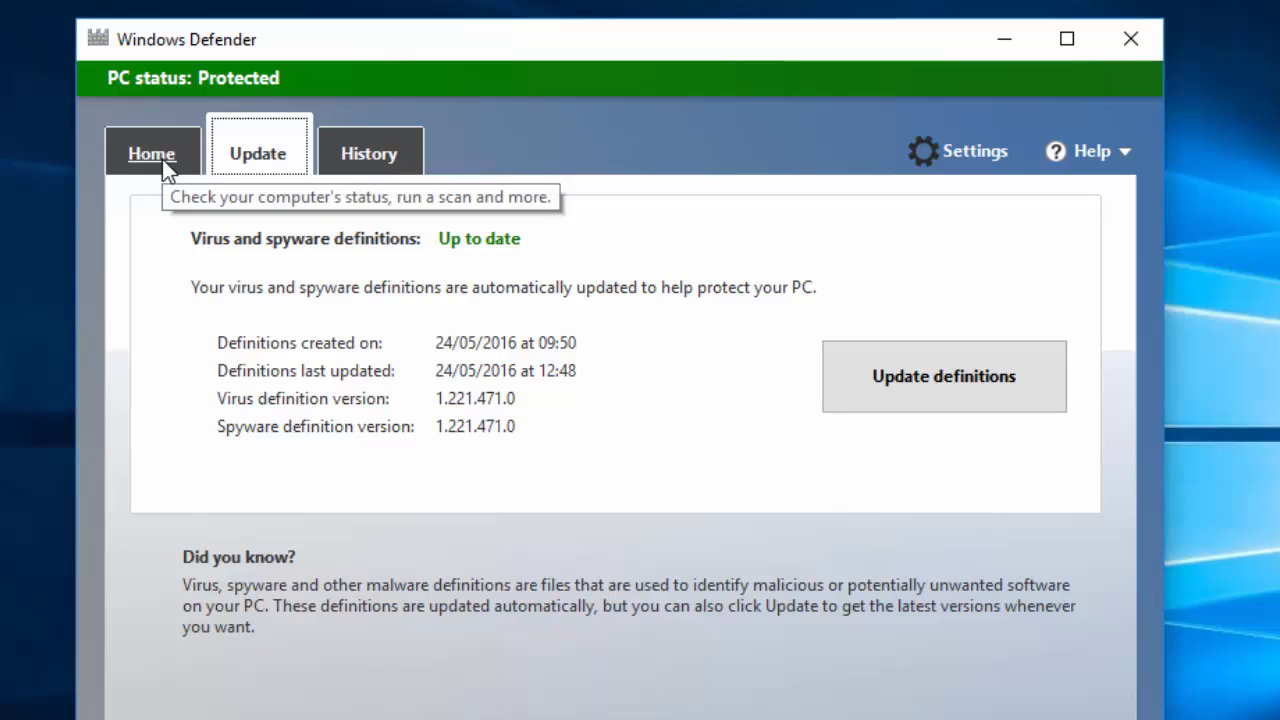
On the Windows Defender Home tab, select Full scan and start it.
{"action": "left_click", "coordinate": [152, 153]}
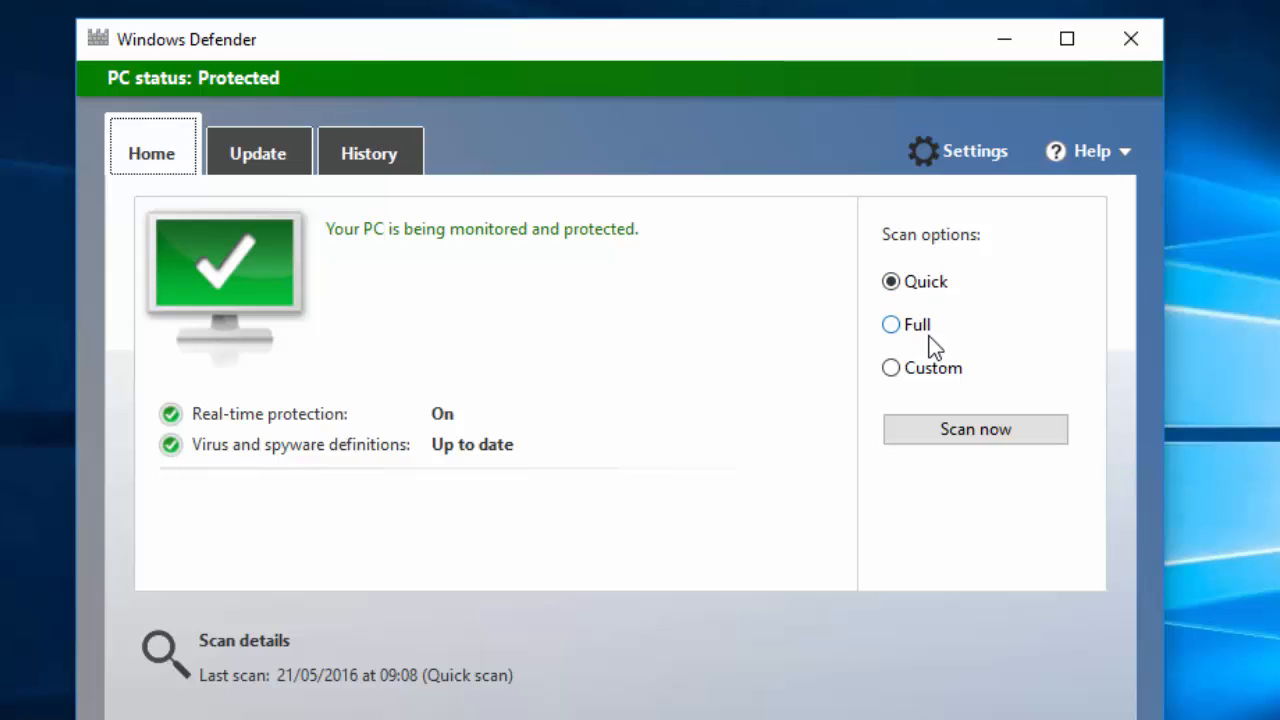
{"action": "mouse_move", "coordinate": [912, 335]}
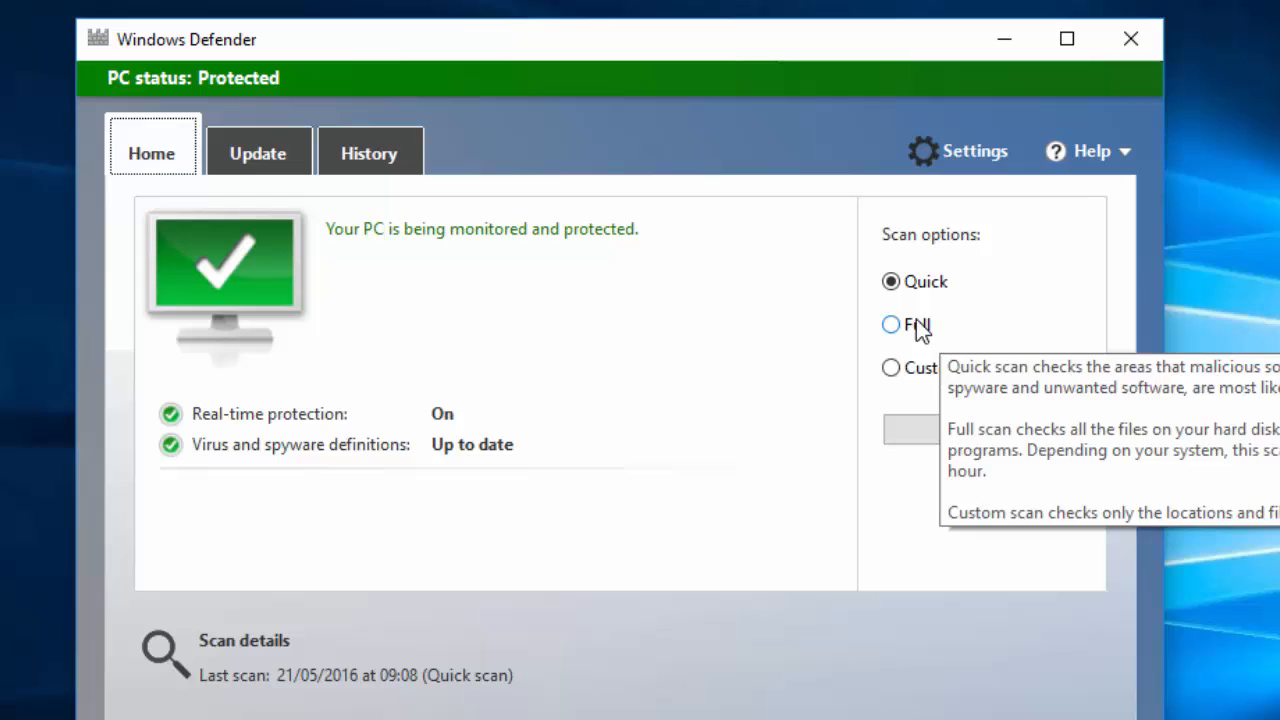
{"action": "left_click", "coordinate": [890, 324]}
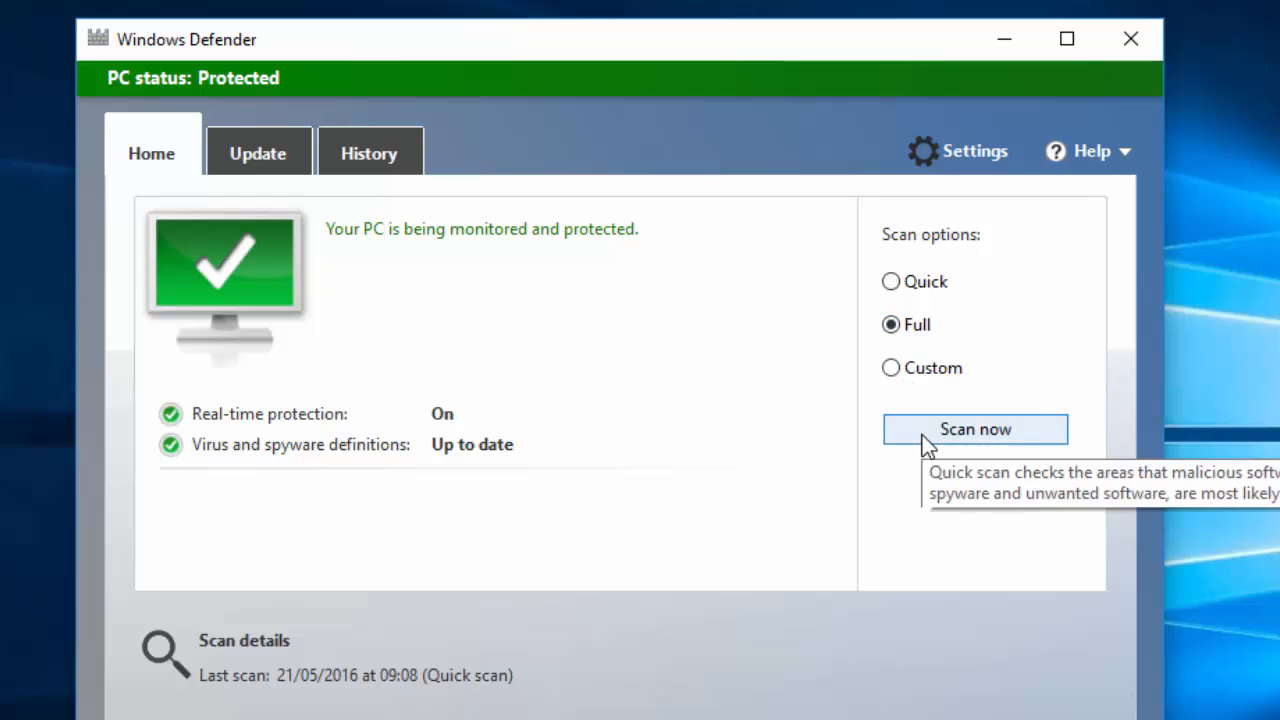
{"action": "left_click", "coordinate": [974, 429]}
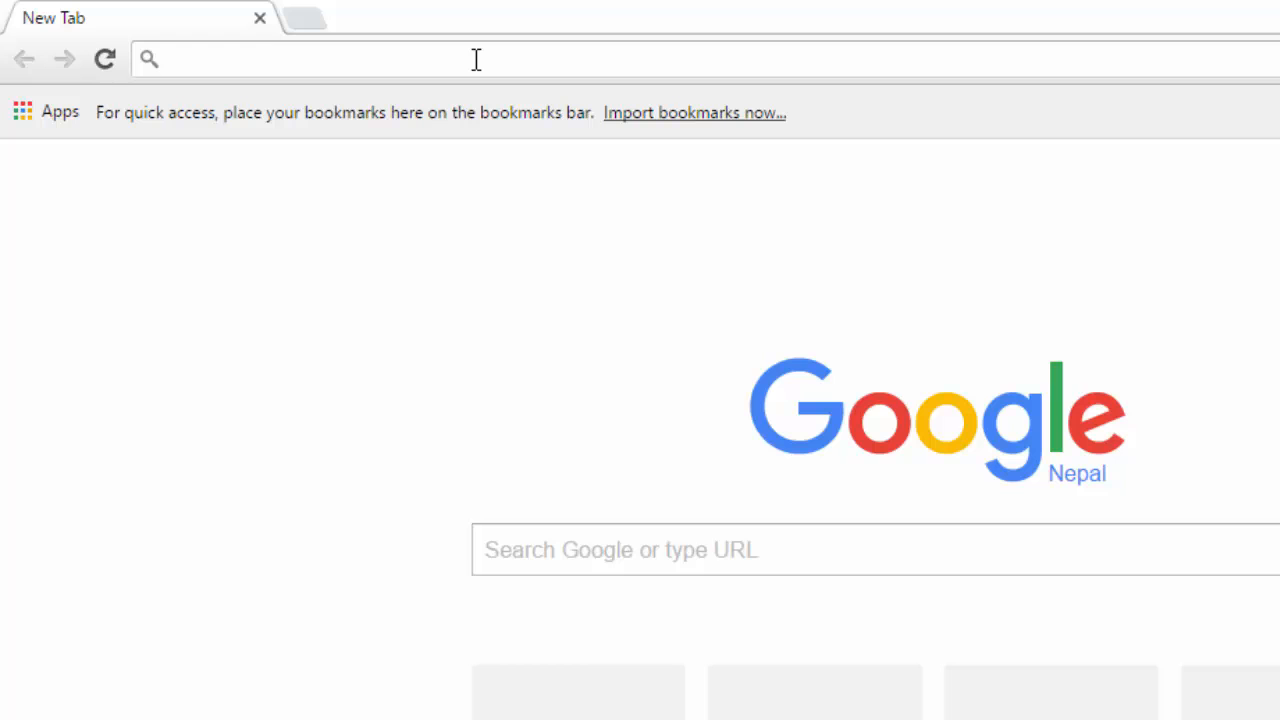
Go to the Malwarebytes download page and download the free For Home version.
{"action": "type", "text": "am"}
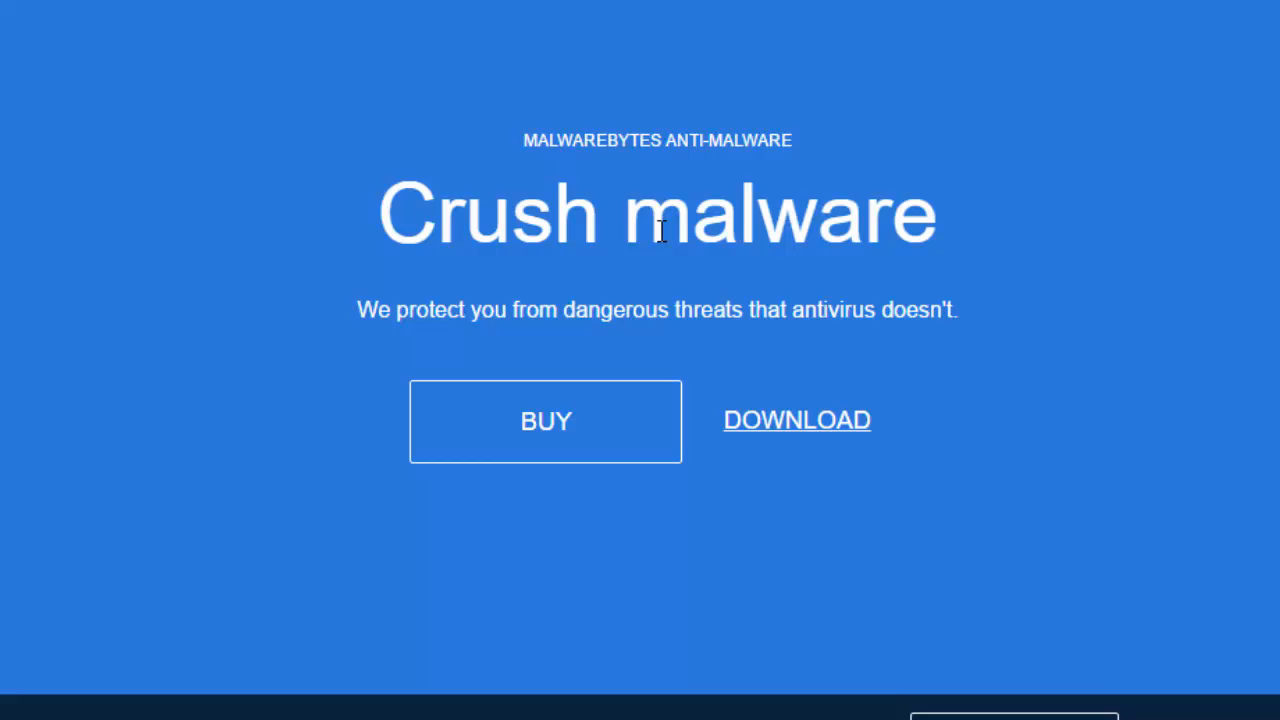
{"action": "left_click", "coordinate": [796, 419]}
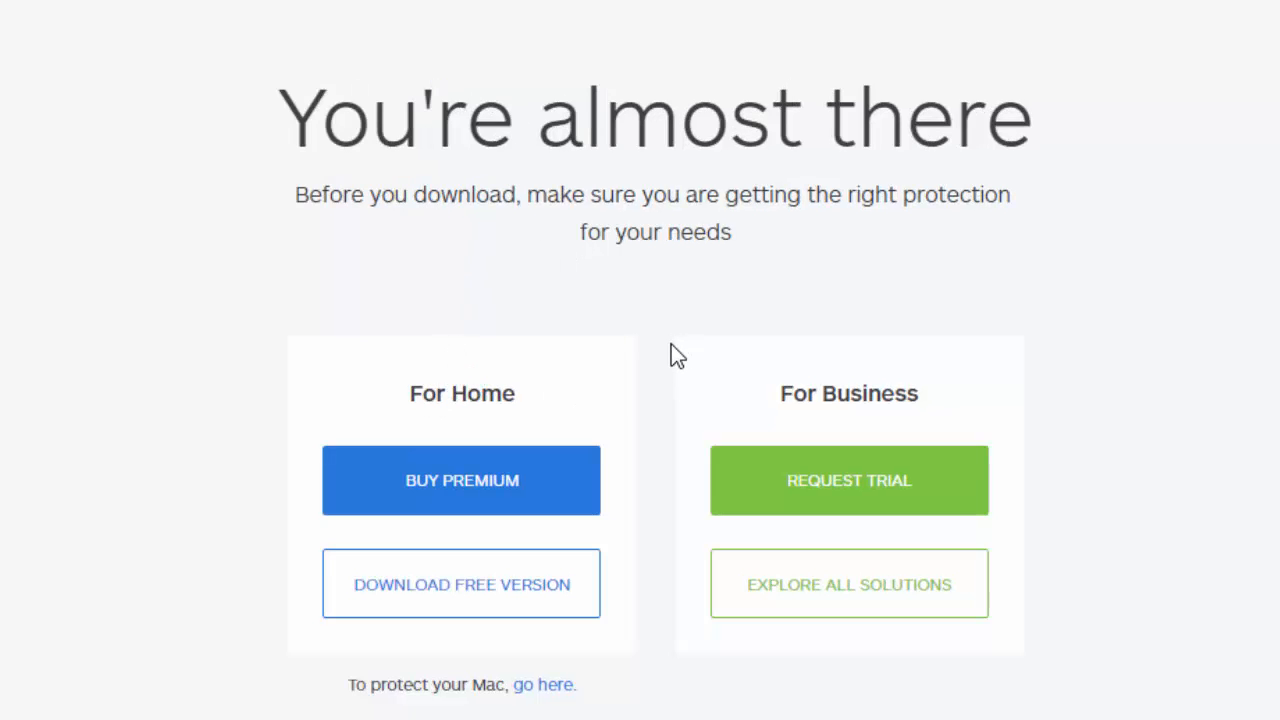
{"action": "scroll", "scroll_direction": "down", "scroll_amount": 3}
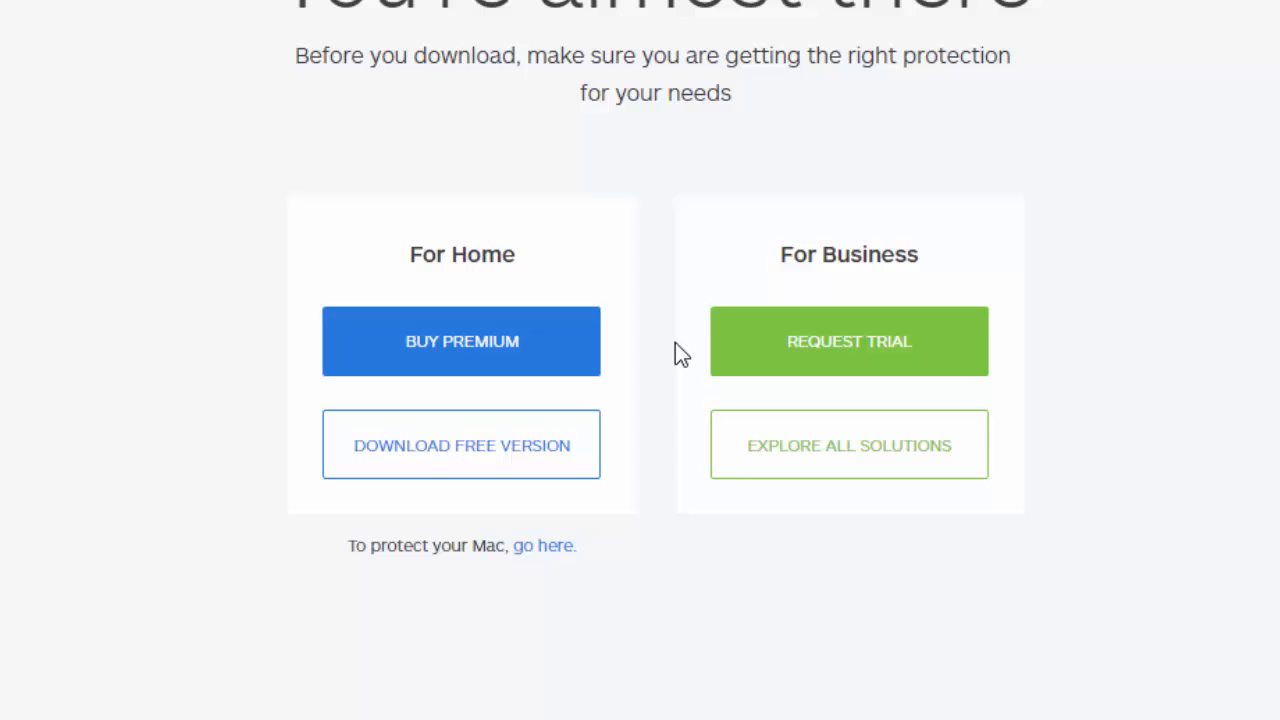
{"action": "mouse_move", "coordinate": [947, 237]}
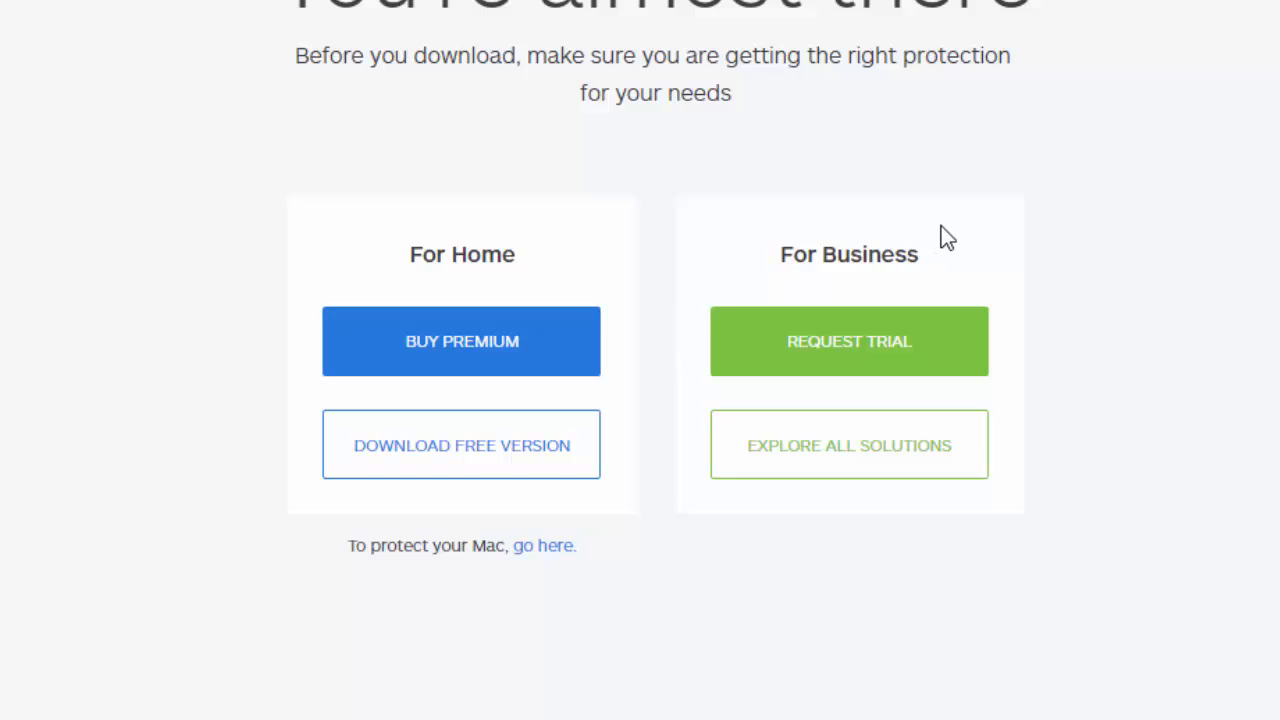
{"action": "mouse_move", "coordinate": [849, 356]}
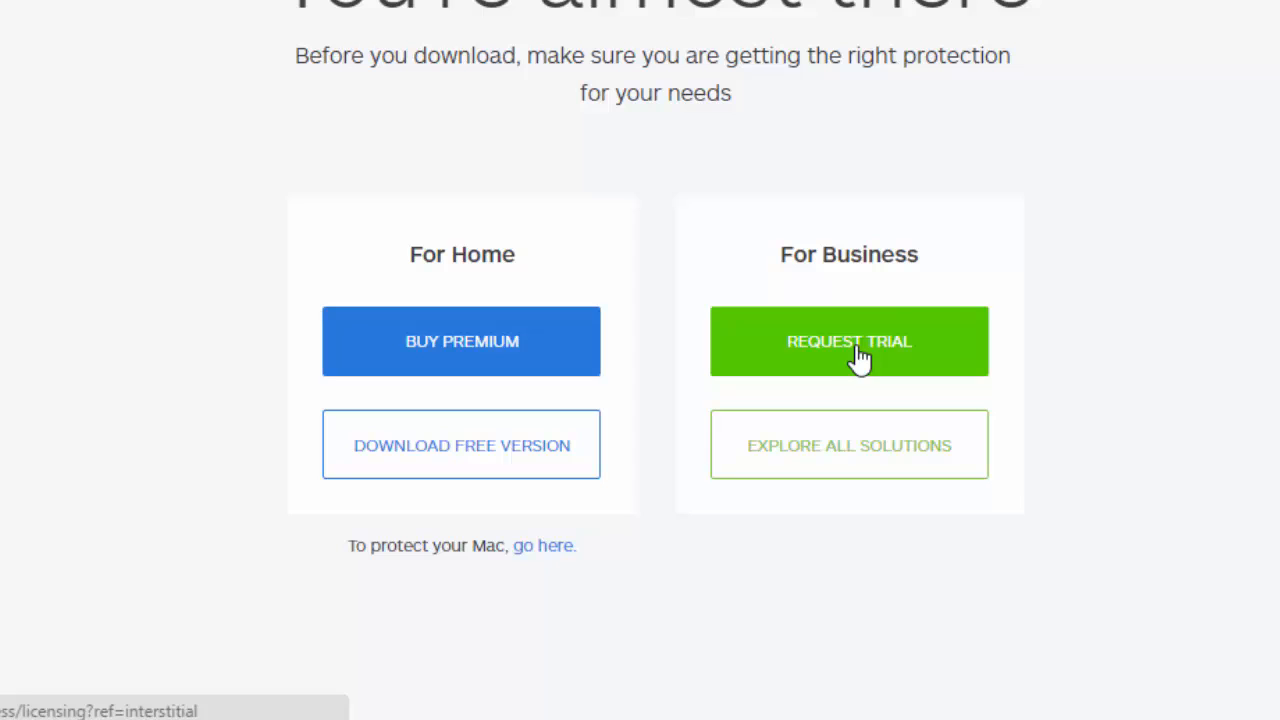
{"action": "mouse_move", "coordinate": [737, 252]}
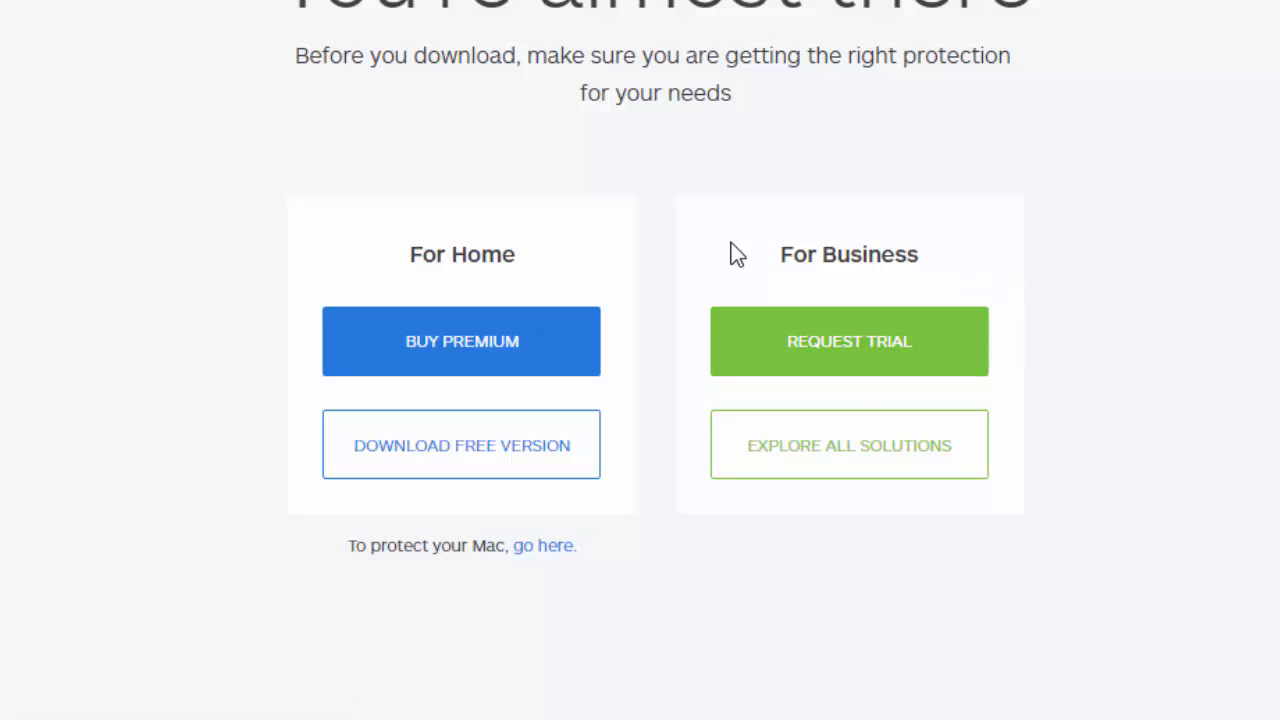
{"action": "mouse_move", "coordinate": [616, 305]}
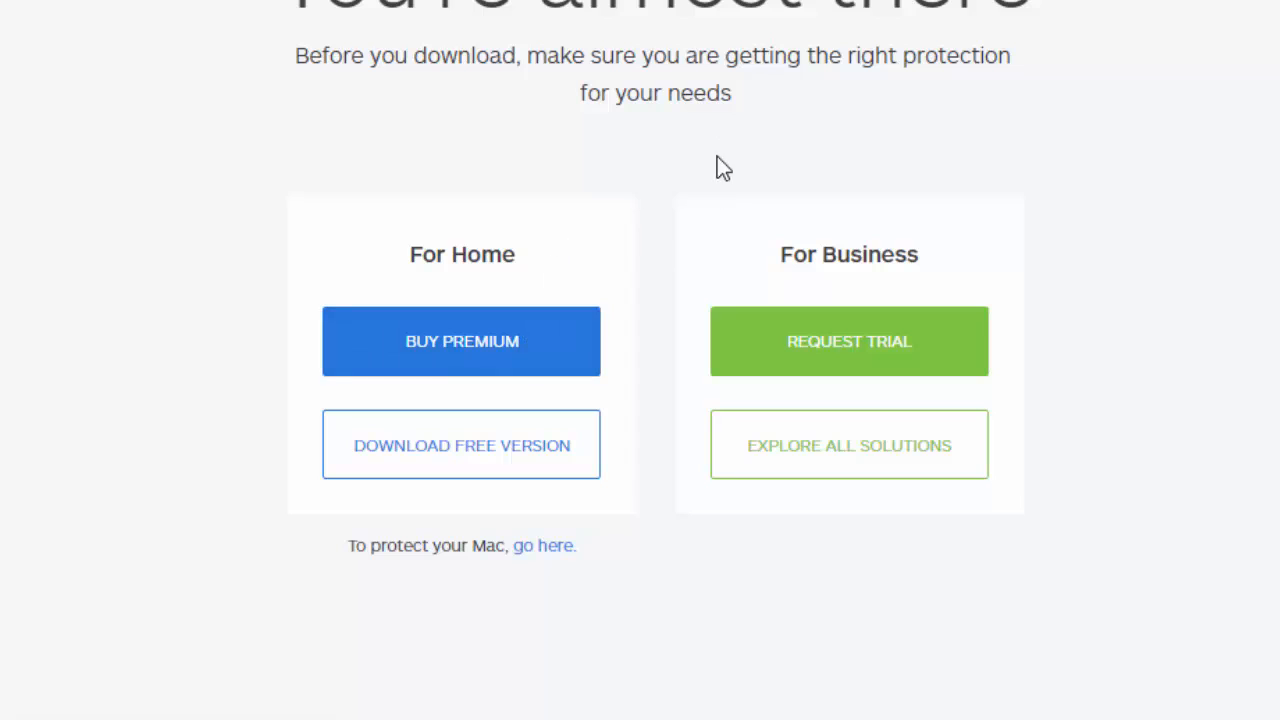
{"action": "mouse_move", "coordinate": [789, 51]}
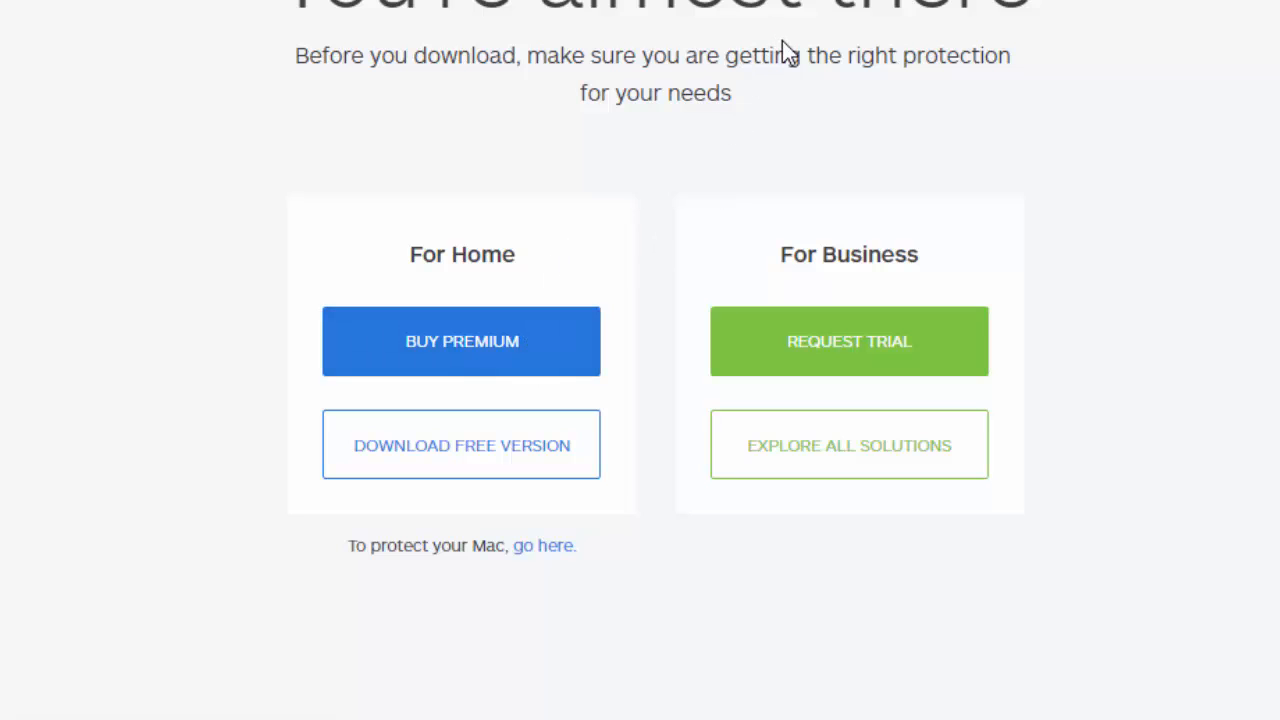
{"action": "mouse_move", "coordinate": [709, 449]}
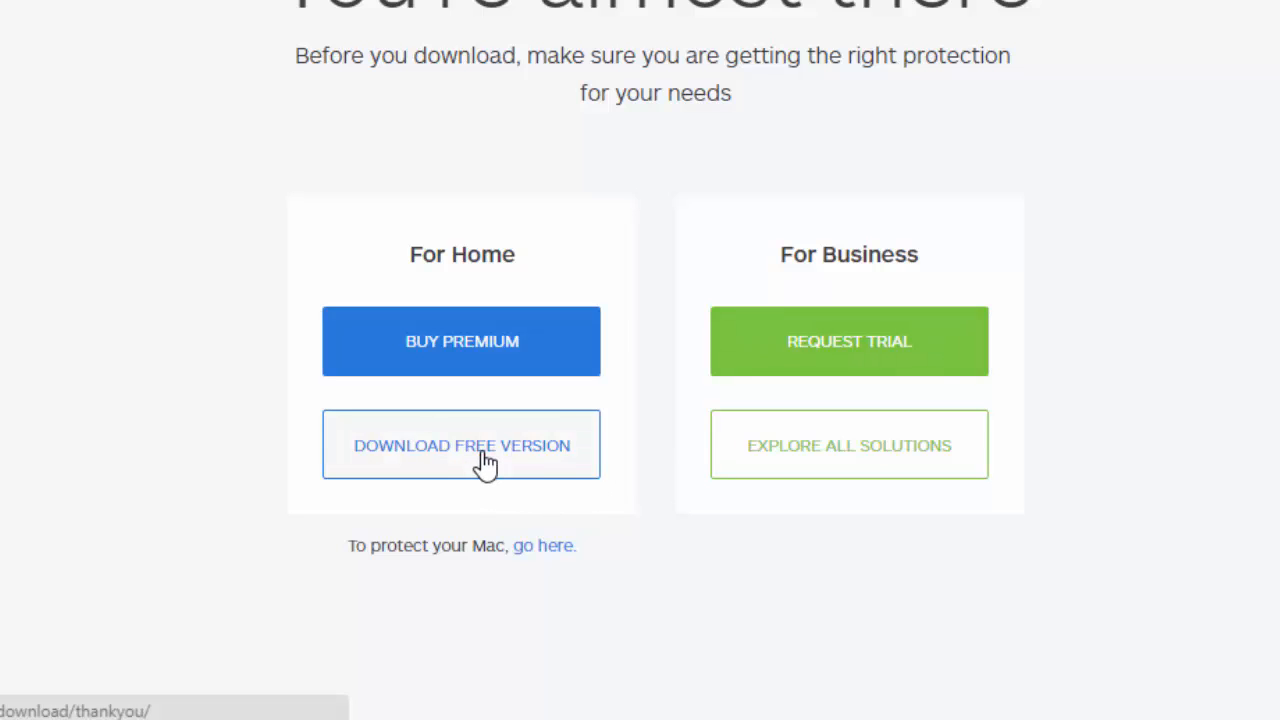
{"action": "left_click", "coordinate": [461, 445]}
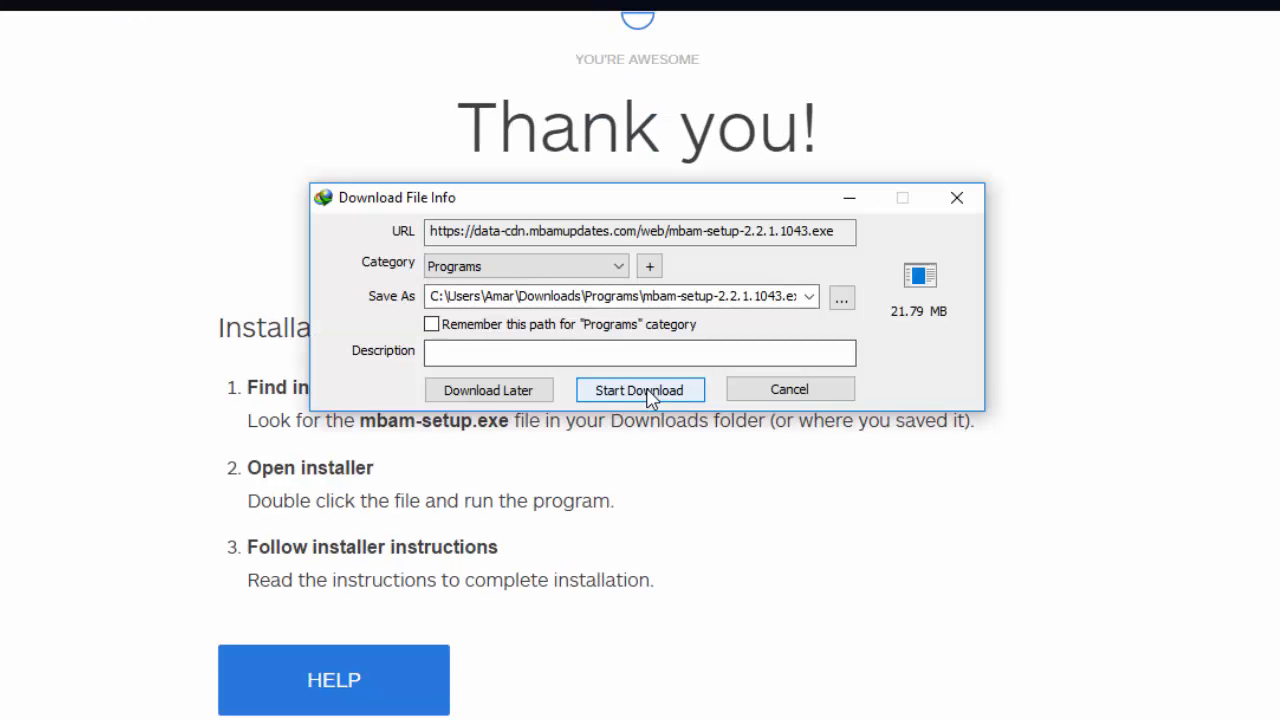
Start downloading mbam-setup-2.2.1.1043.exe in Internet Download Manager.
{"action": "left_click", "coordinate": [639, 389]}
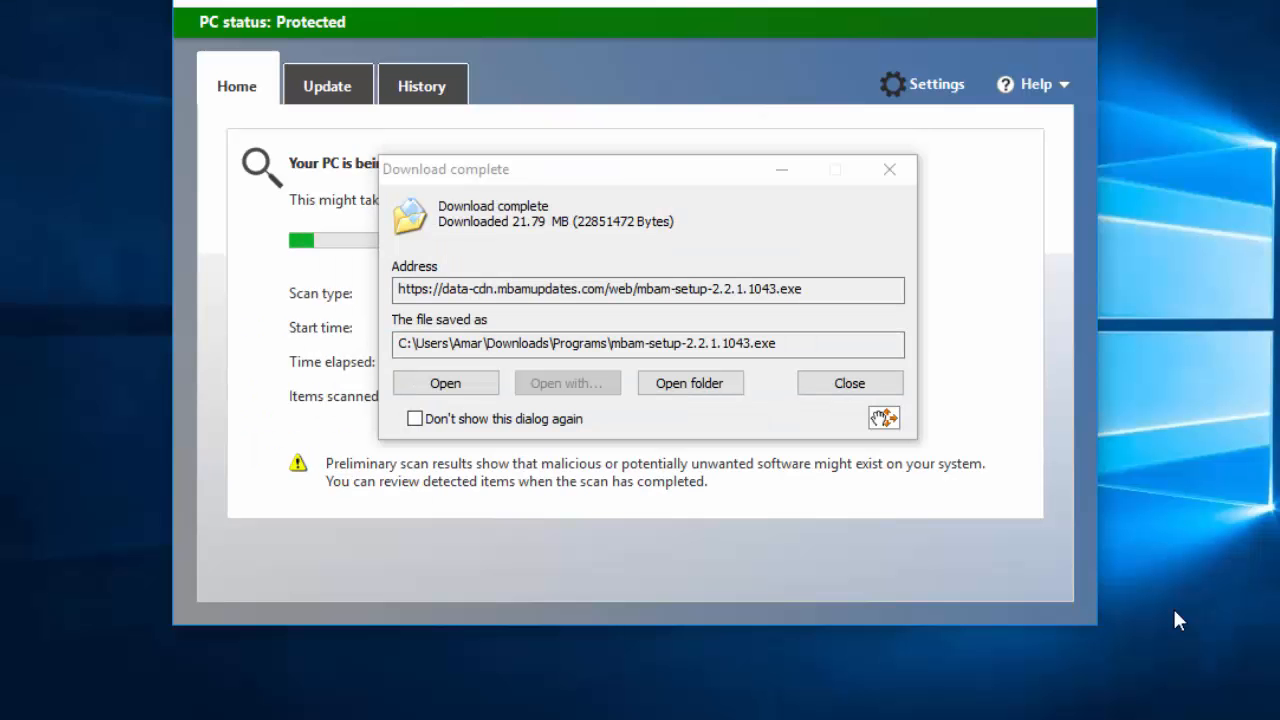
{"action": "mouse_move", "coordinate": [692, 525]}
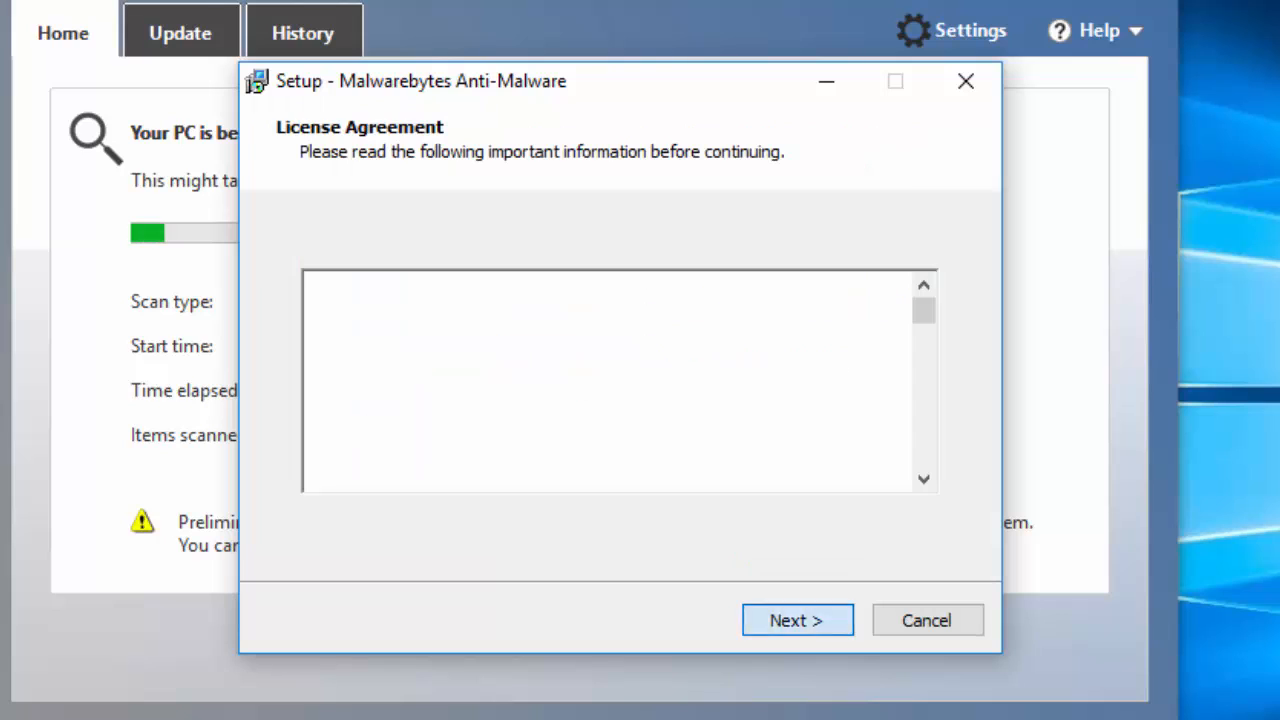
Step through the setup wizard keeping default folders and desktop icon, then install.
{"action": "left_click", "coordinate": [797, 620]}
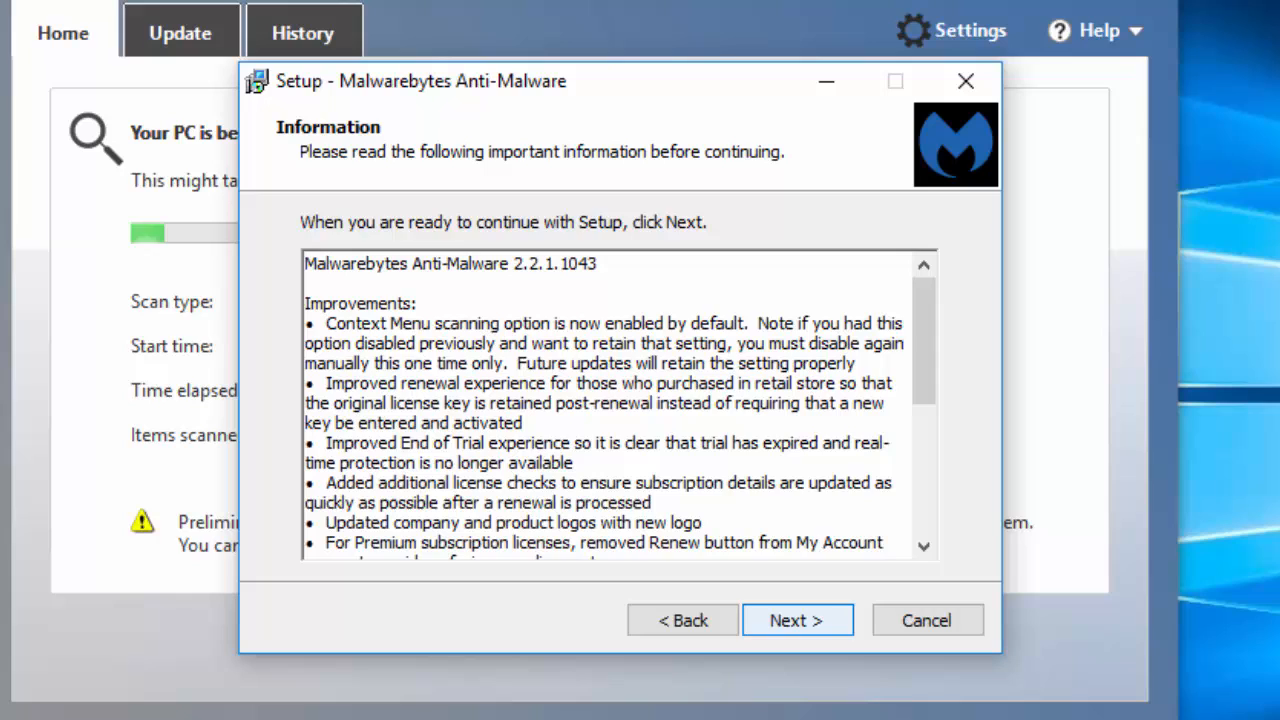
{"action": "left_click", "coordinate": [796, 620]}
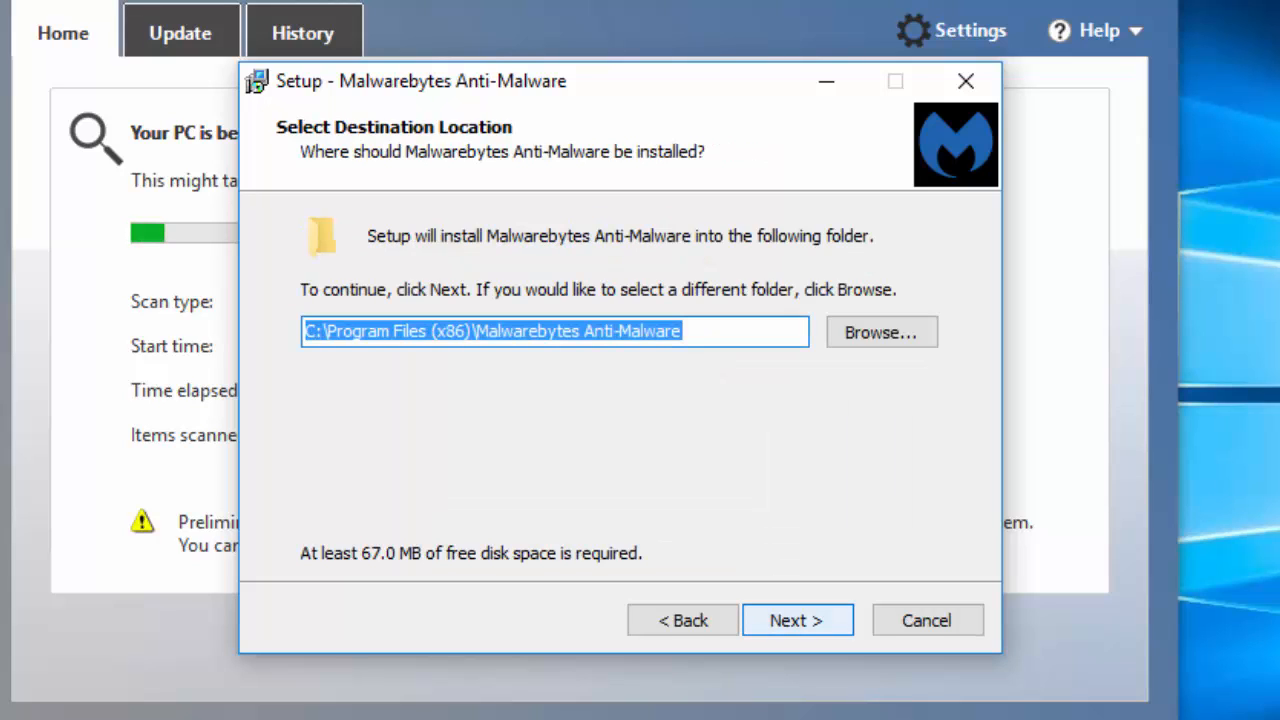
{"action": "left_click", "coordinate": [797, 620]}
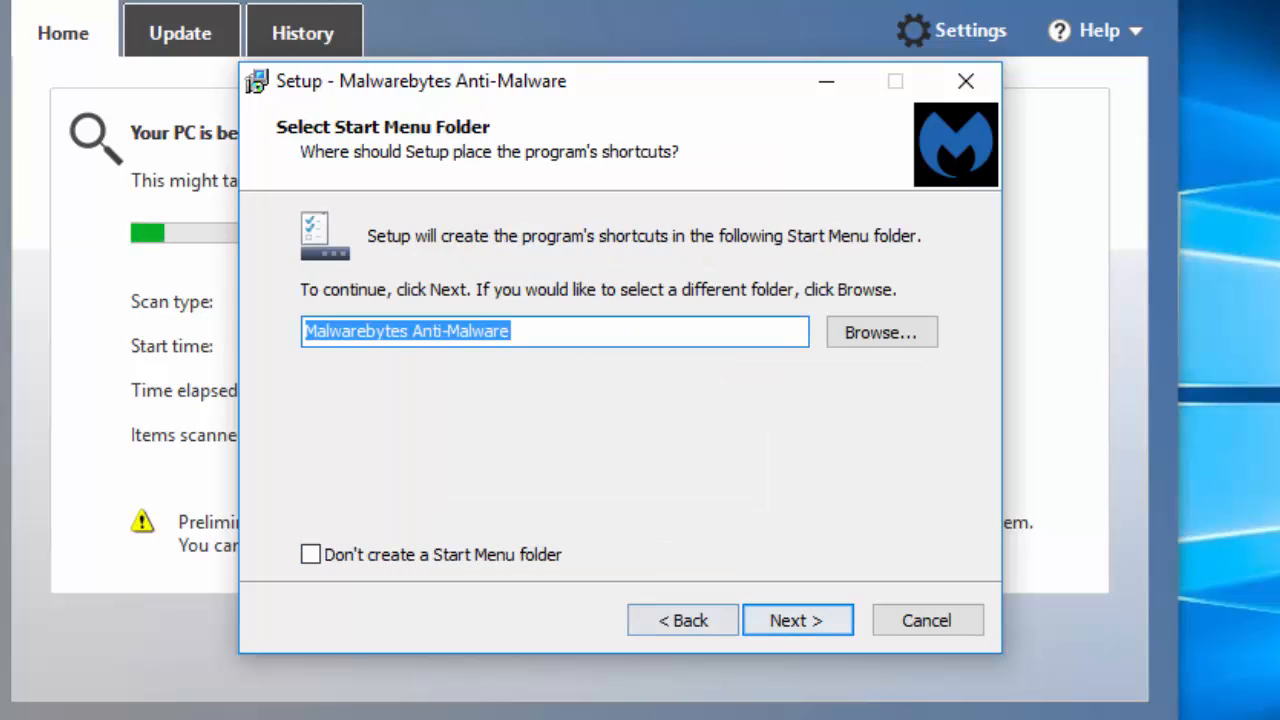
{"action": "left_click", "coordinate": [797, 620]}
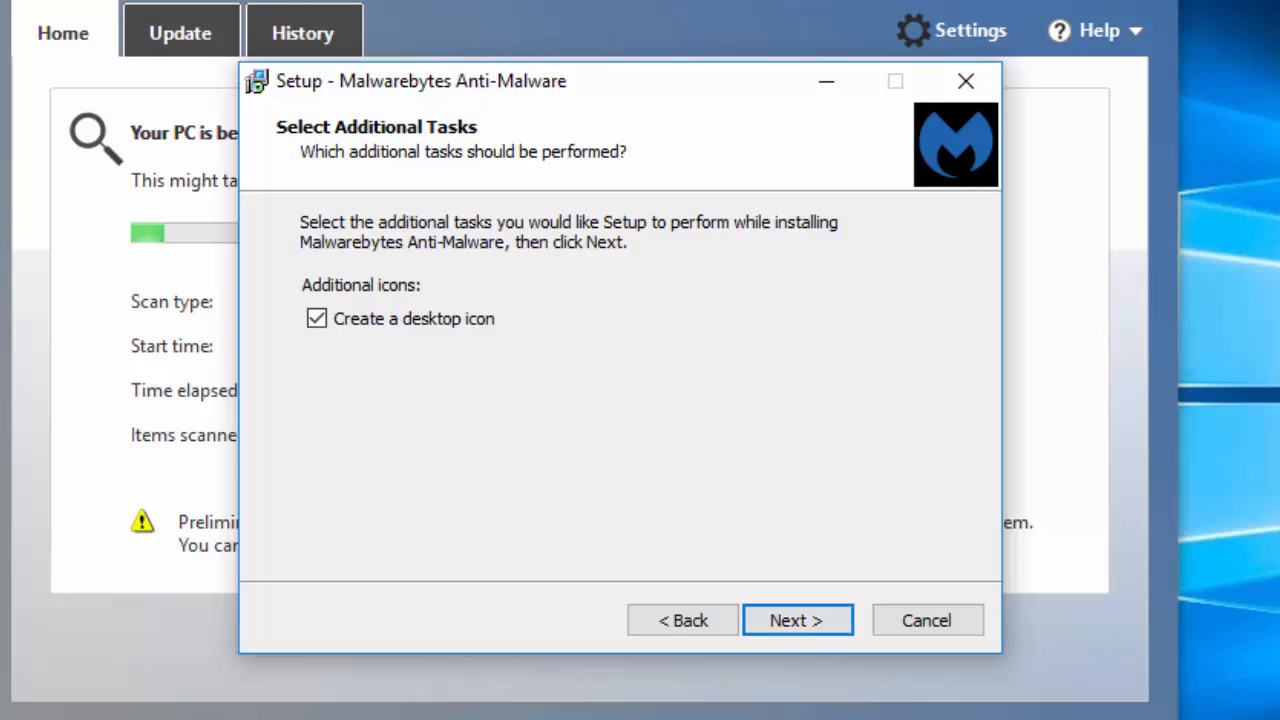
{"action": "left_click", "coordinate": [797, 620]}
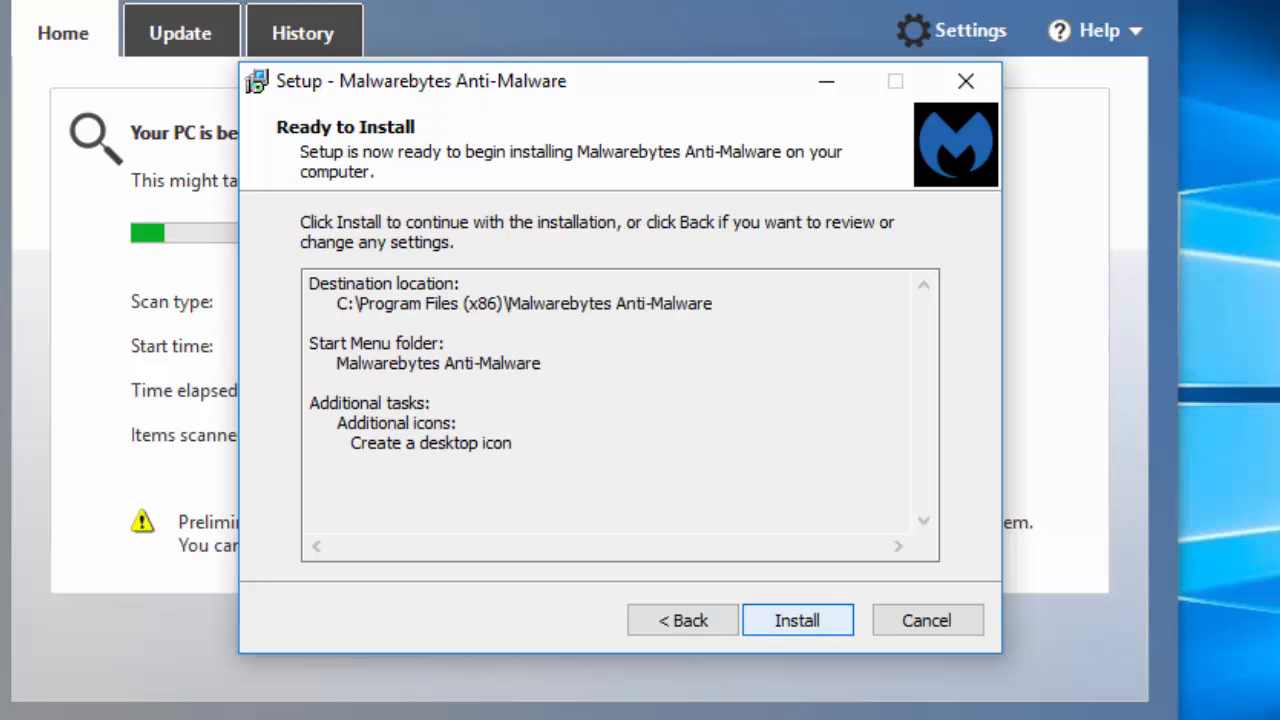
{"action": "left_click", "coordinate": [797, 620]}
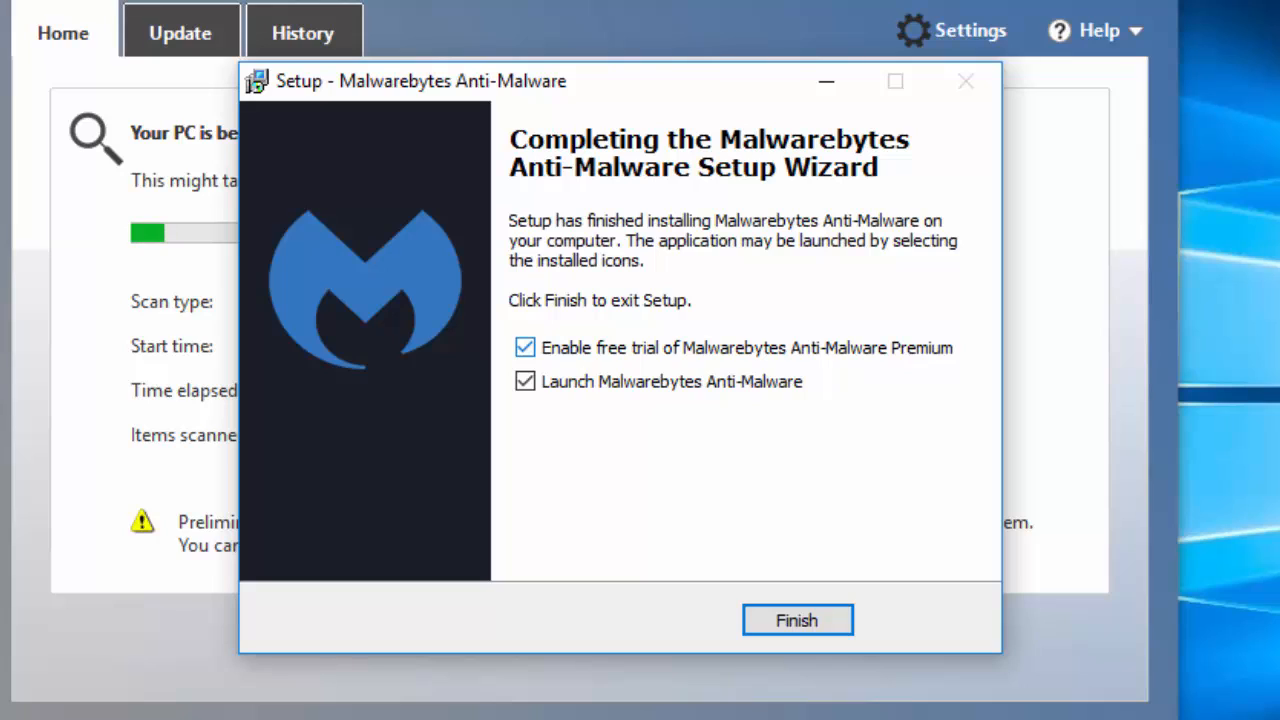
Decline the Premium free trial, finish setup and launch Anti-Malware from the desktop.
{"action": "left_click", "coordinate": [525, 347]}
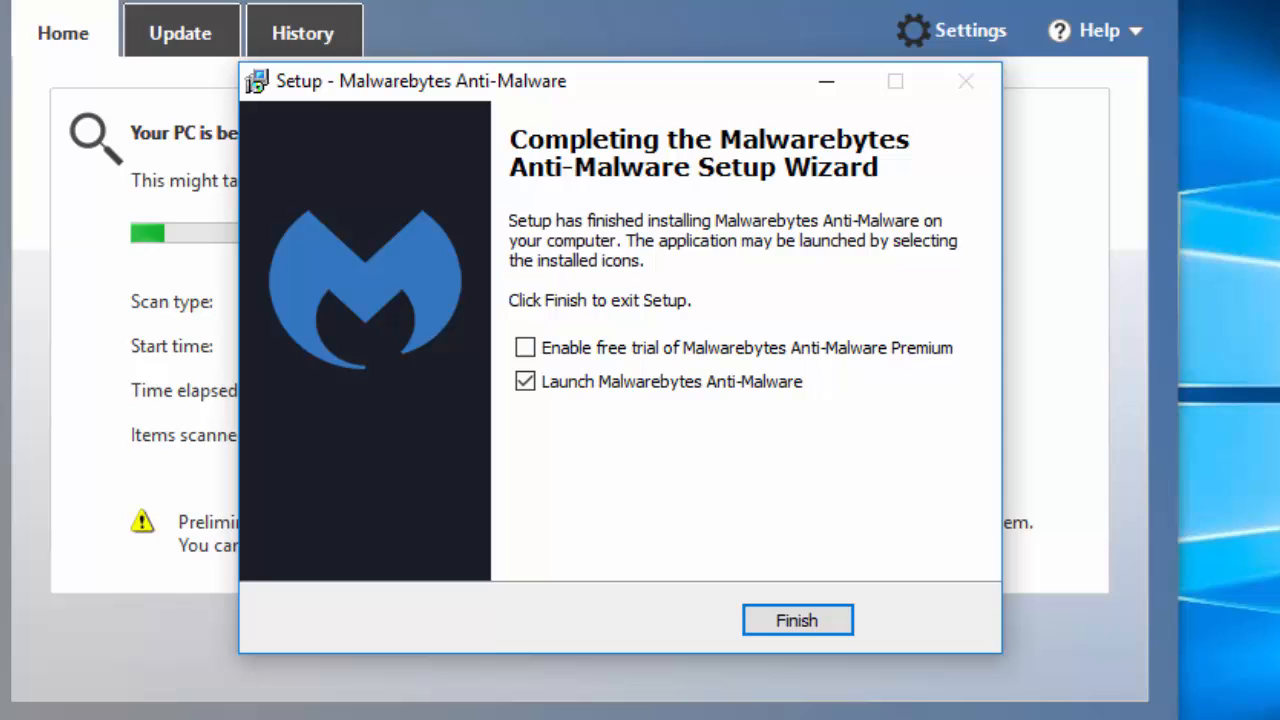
{"action": "left_click", "coordinate": [797, 620]}
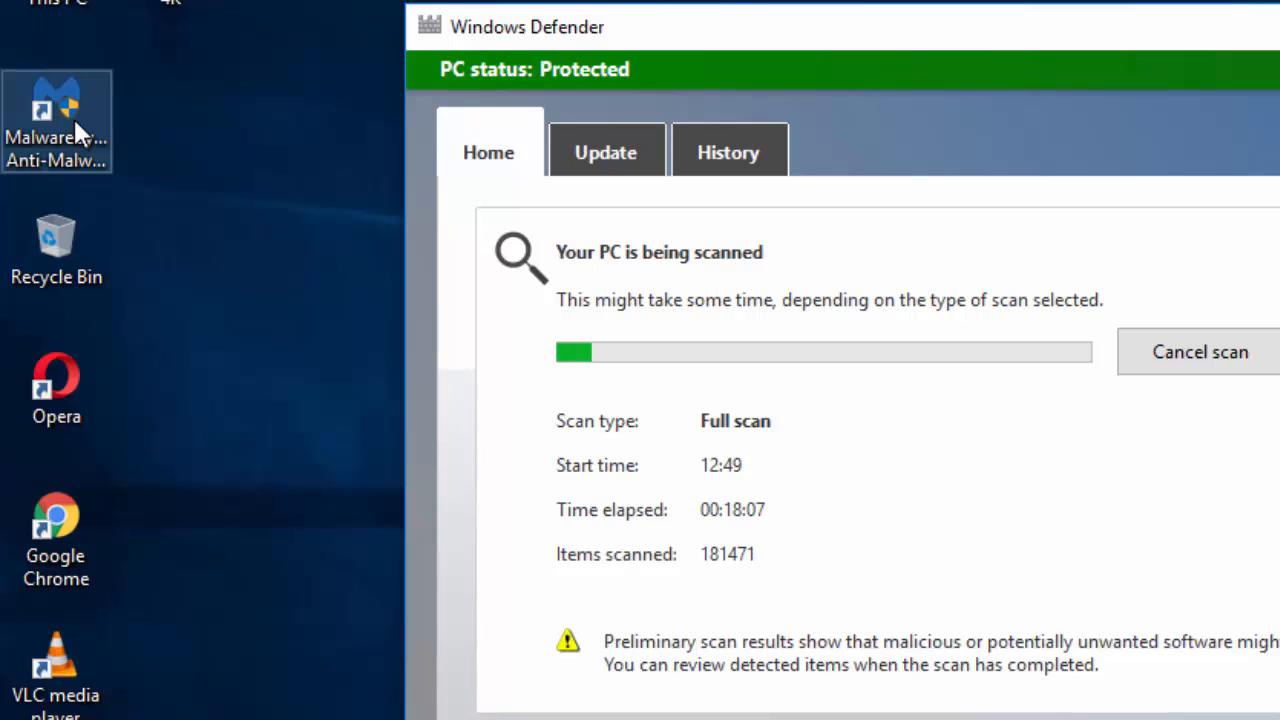
{"action": "left_click", "coordinate": [56, 120]}
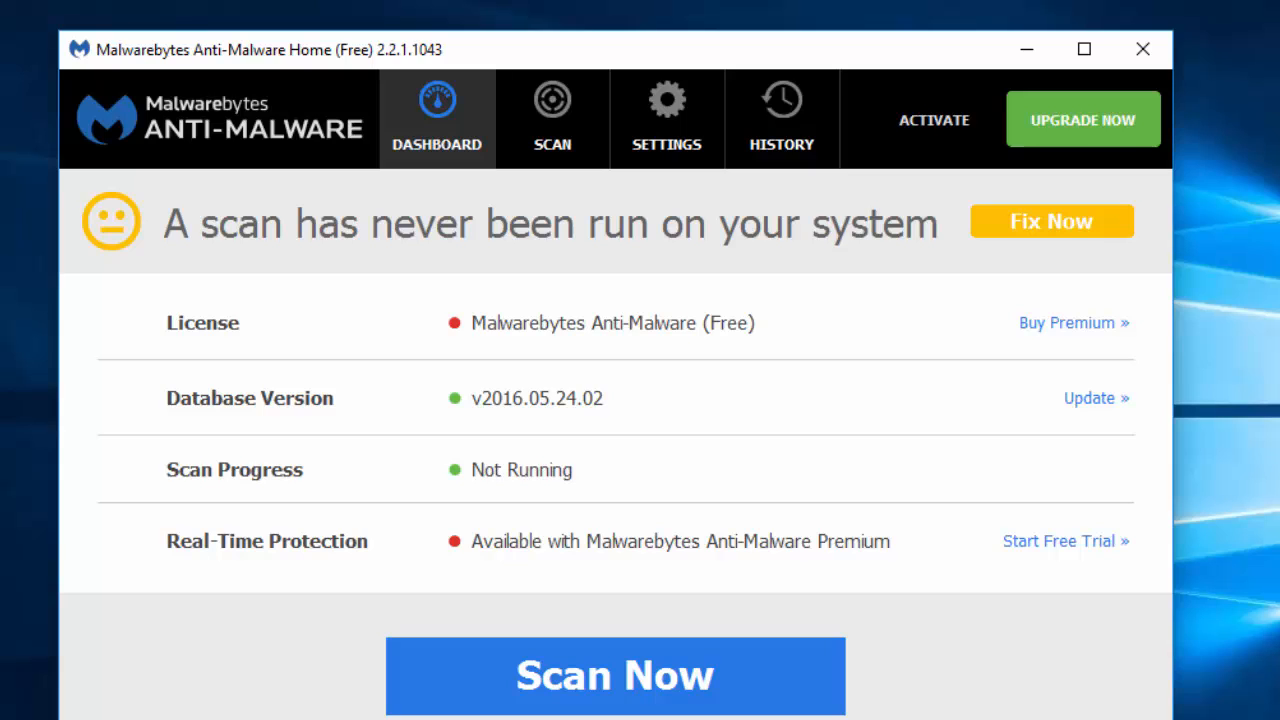
{"action": "mouse_move", "coordinate": [615, 675]}
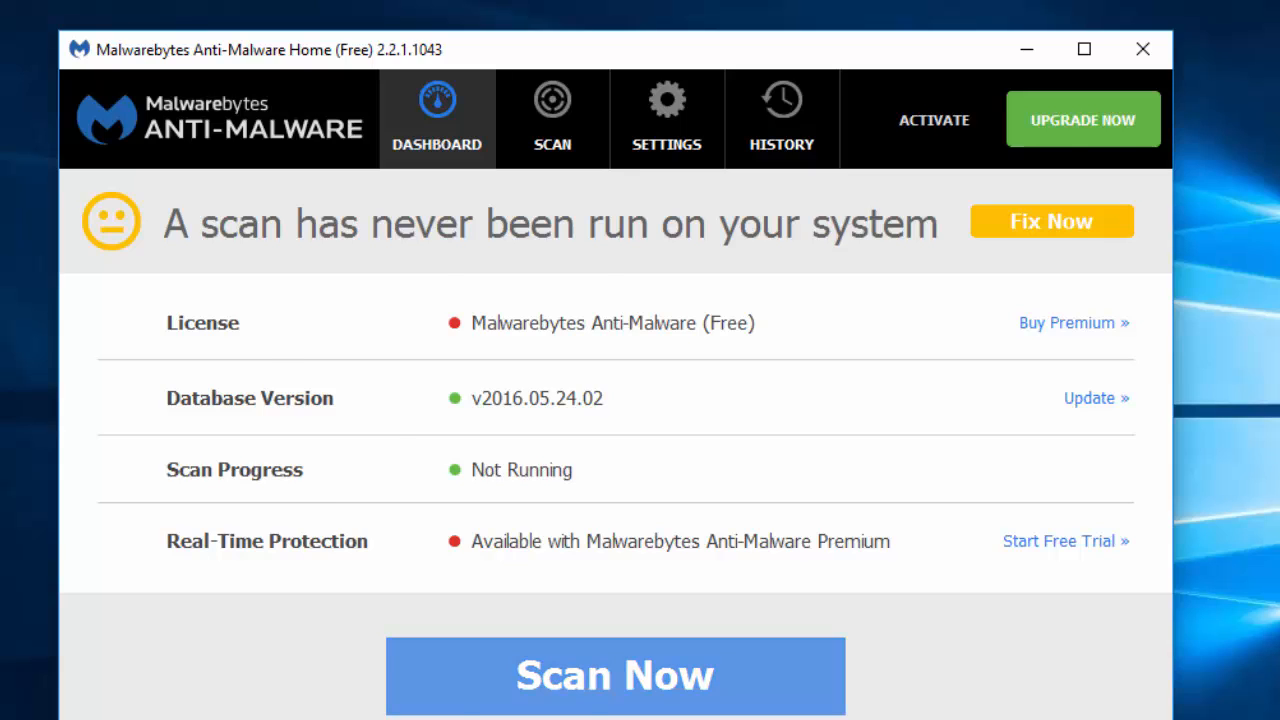
Launch a threat scan with Scan Now on the Malwarebytes Anti-Malware Dashboard.
{"action": "left_click", "coordinate": [614, 675]}
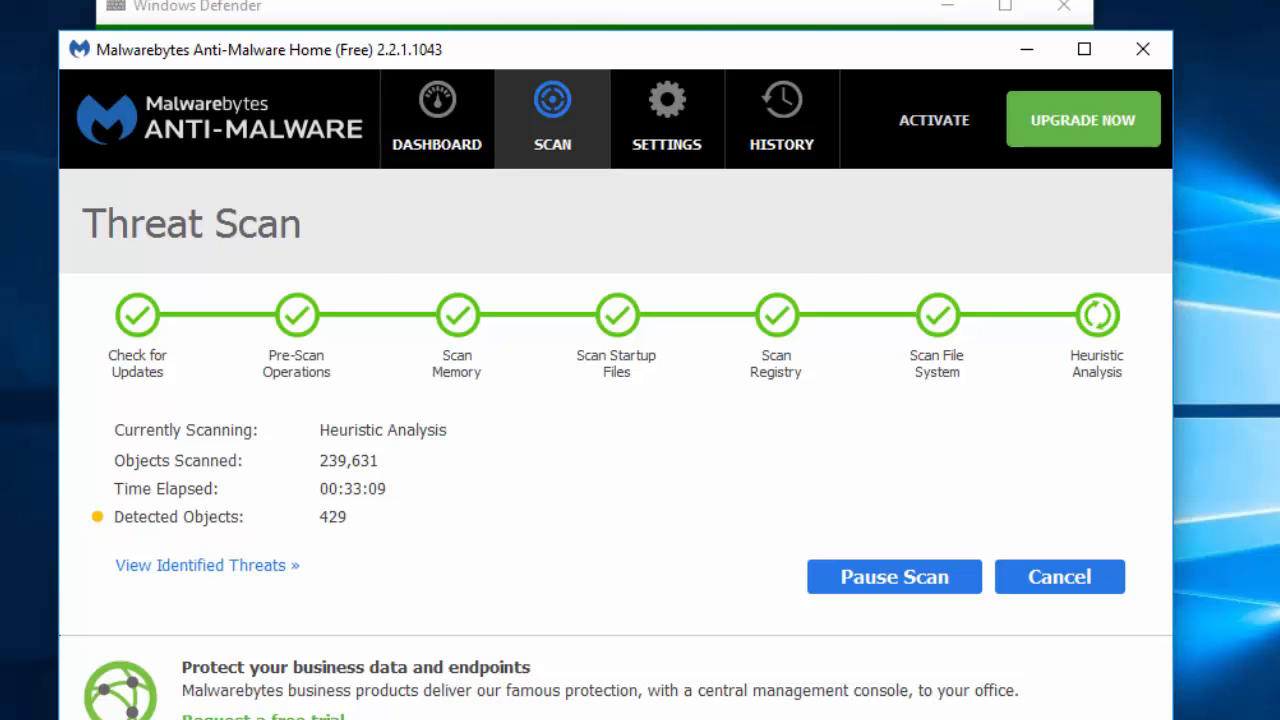
Keep all 1,264 detected threats selected and remove them to quarantine.
{"action": "left_click", "coordinate": [206, 565]}
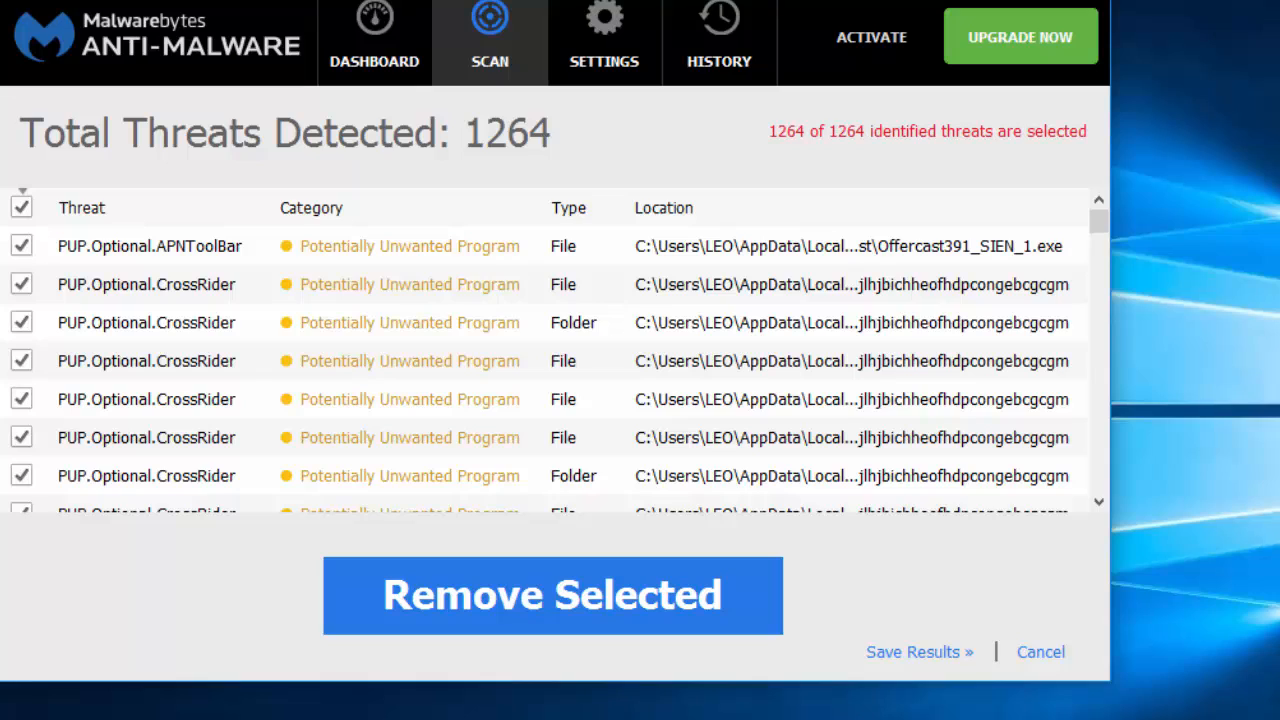
{"action": "mouse_move", "coordinate": [552, 595]}
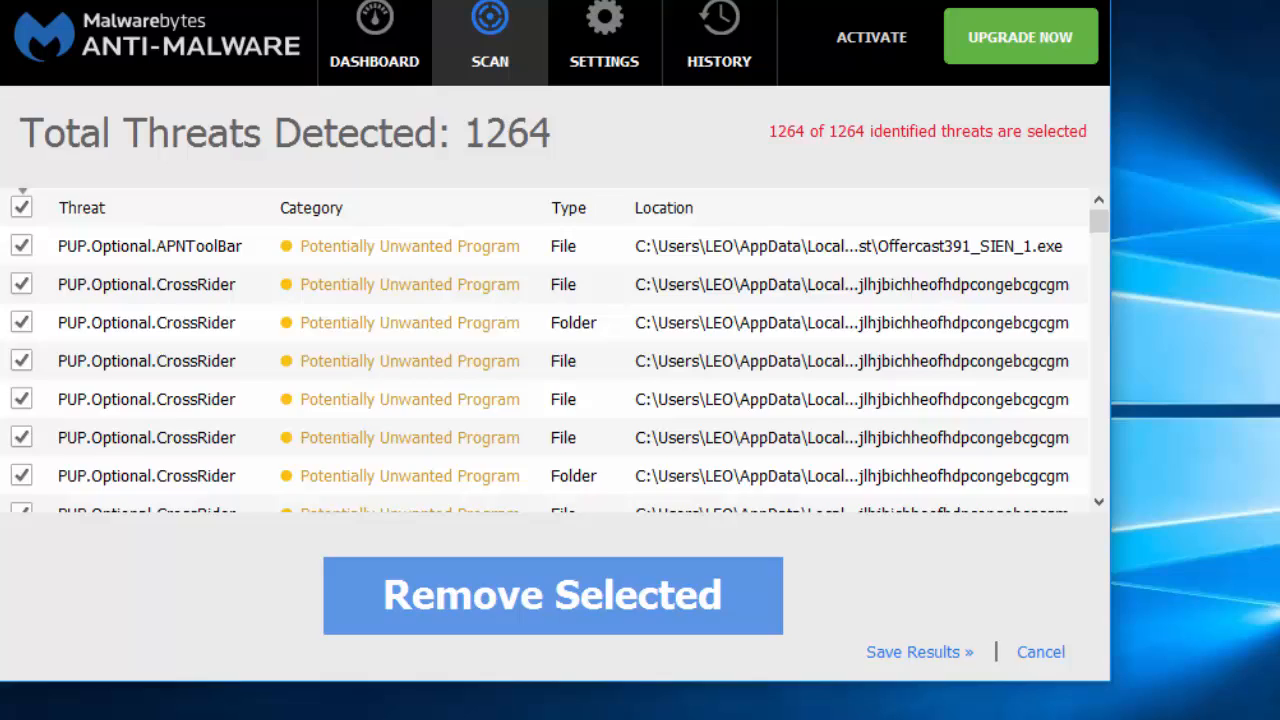
{"action": "left_click", "coordinate": [552, 595]}
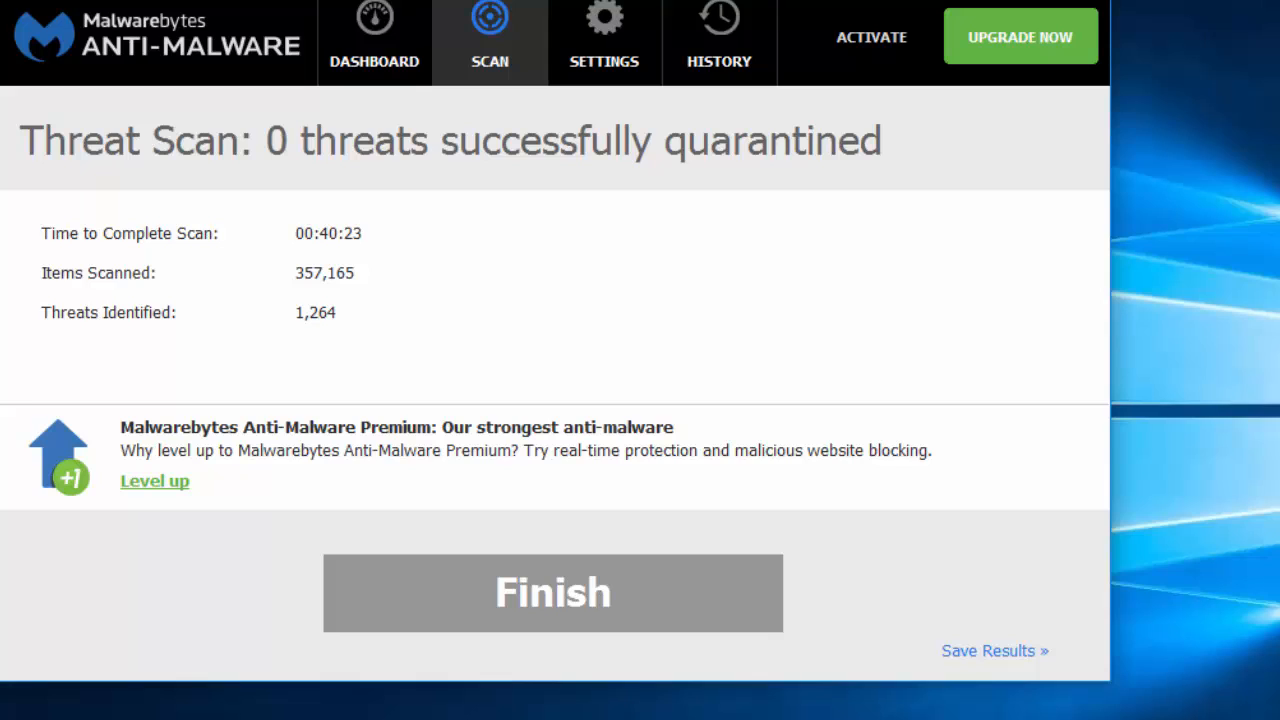
{"action": "left_click", "coordinate": [552, 592]}
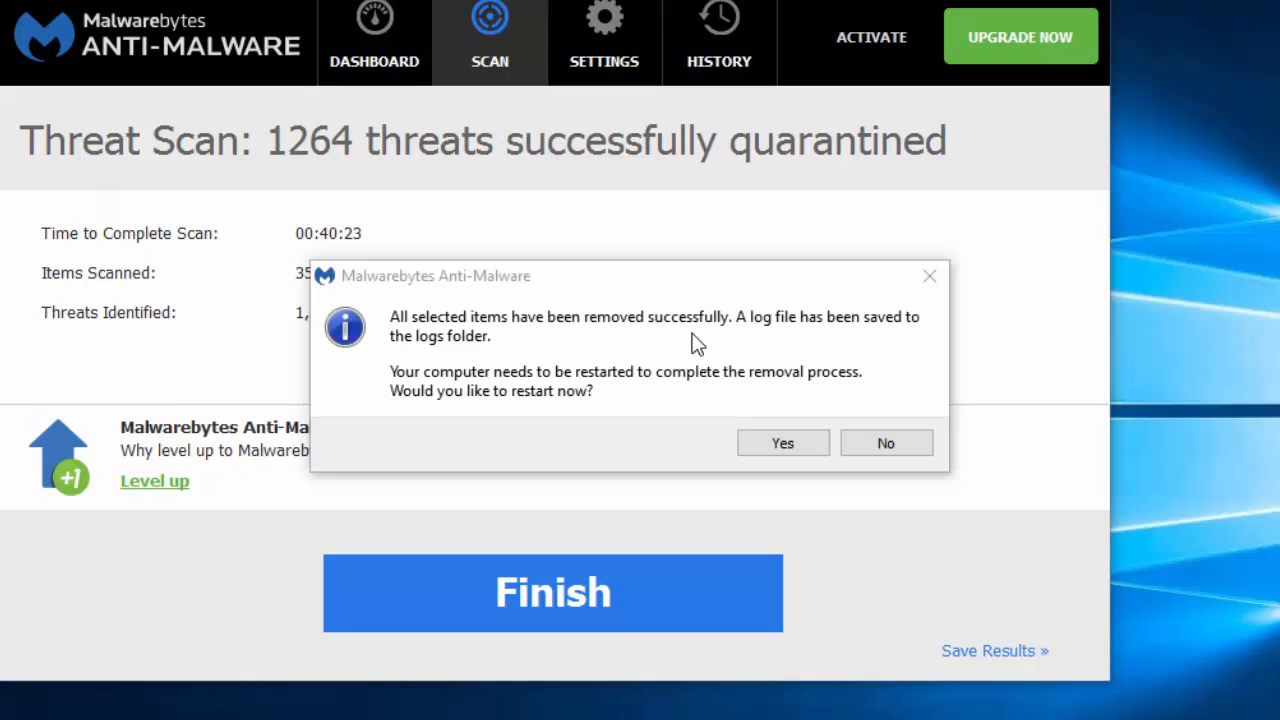
{"action": "mouse_move", "coordinate": [590, 320]}
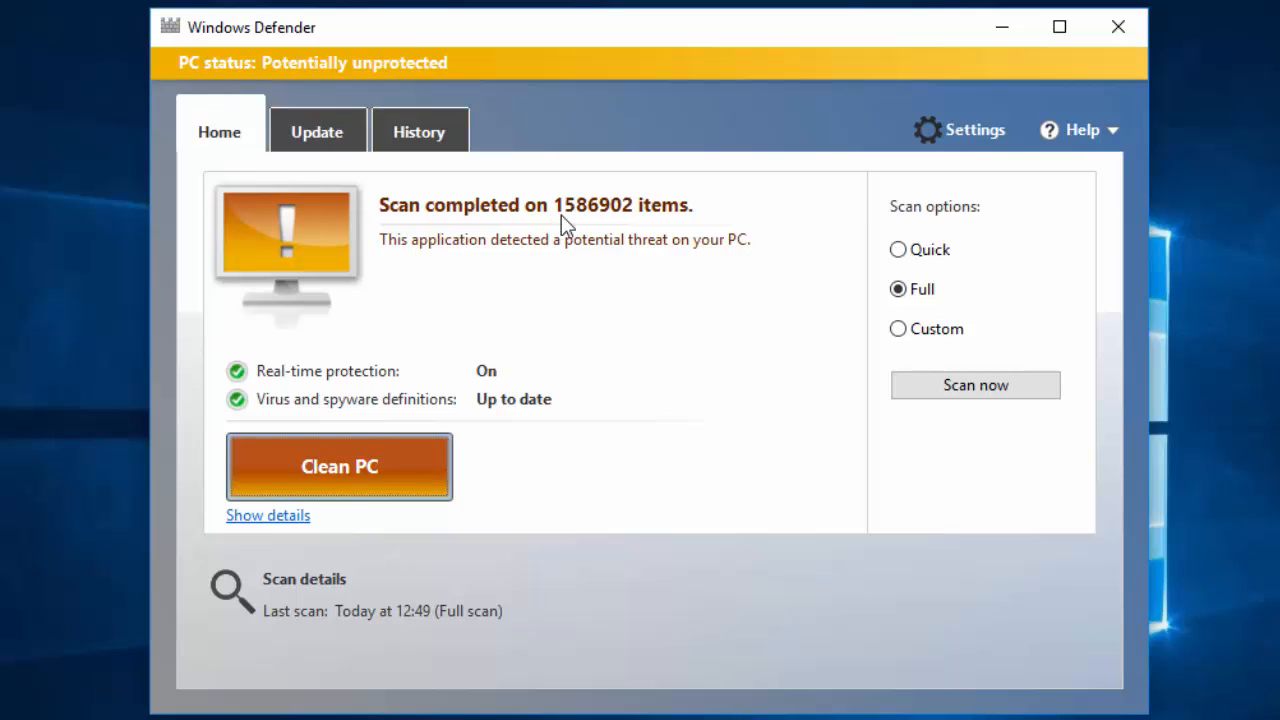
{"action": "mouse_move", "coordinate": [589, 260]}
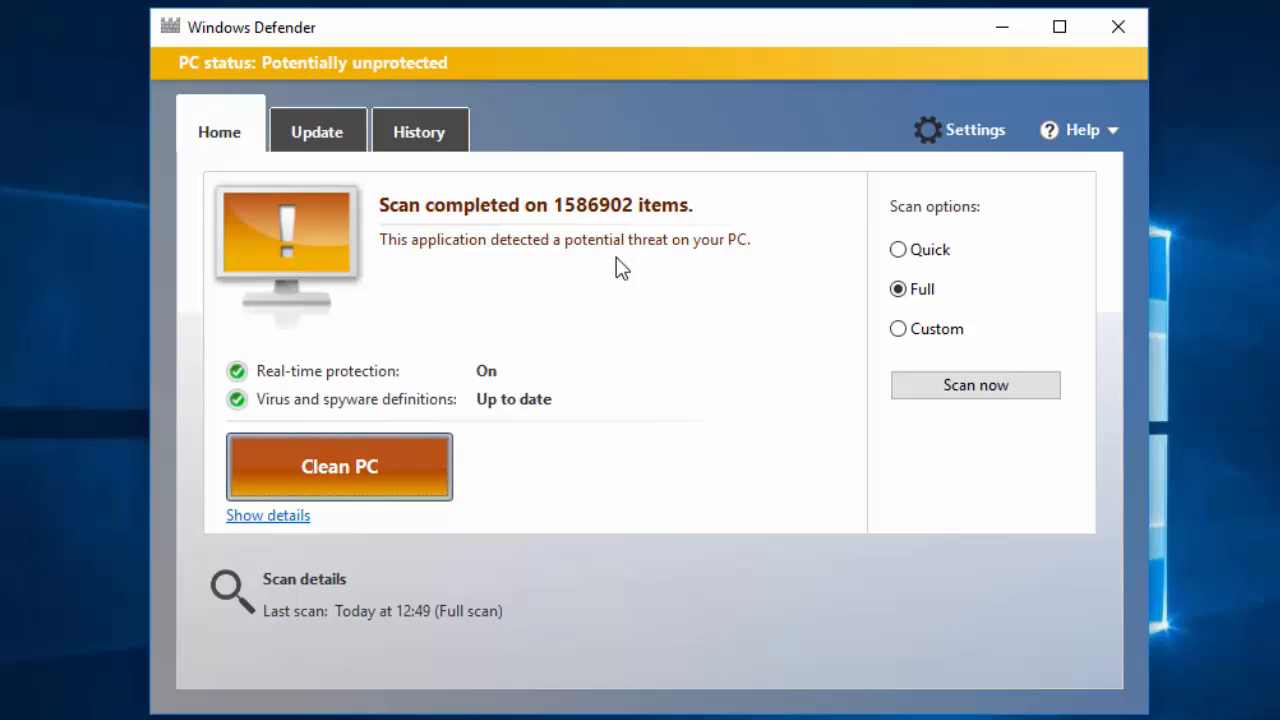
{"action": "mouse_move", "coordinate": [362, 257]}
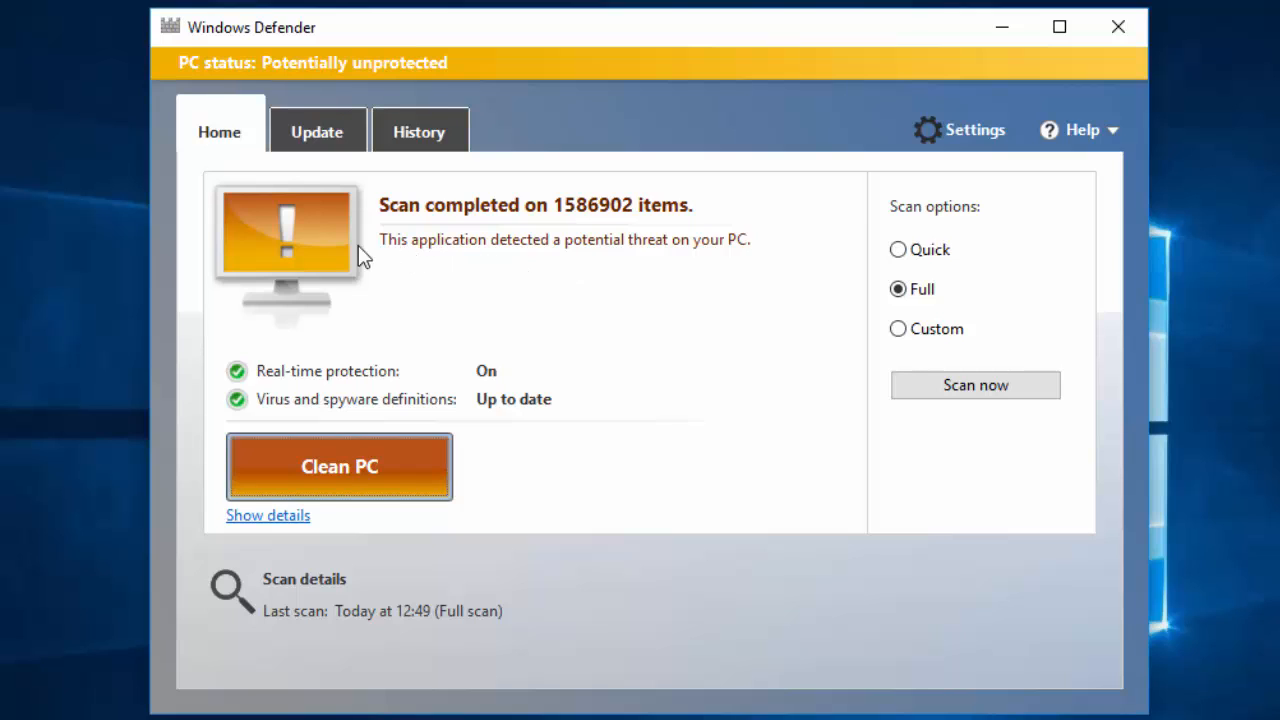